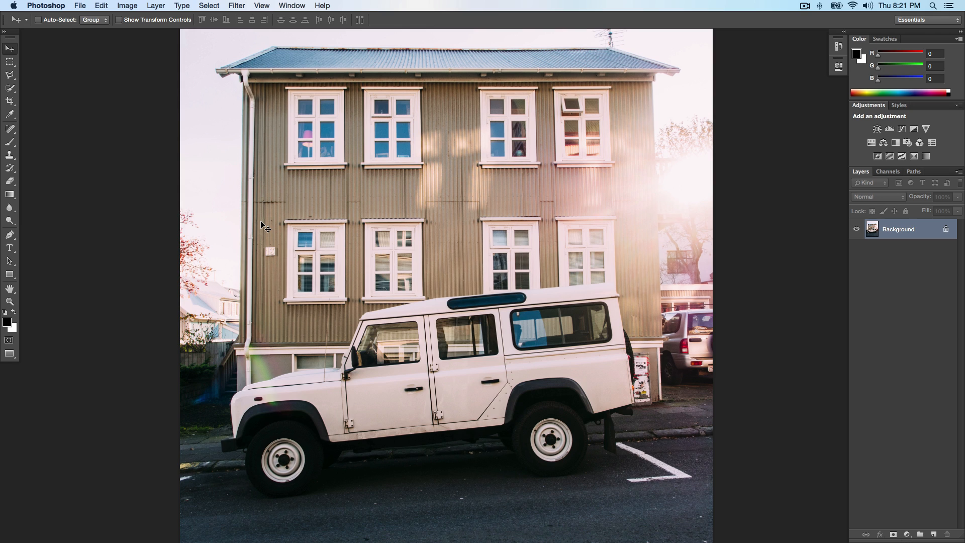
Open the Filter Gallery from the Filter menu on the white SUV street photo.
{"action": "left_click", "coordinate": [261, 5]}
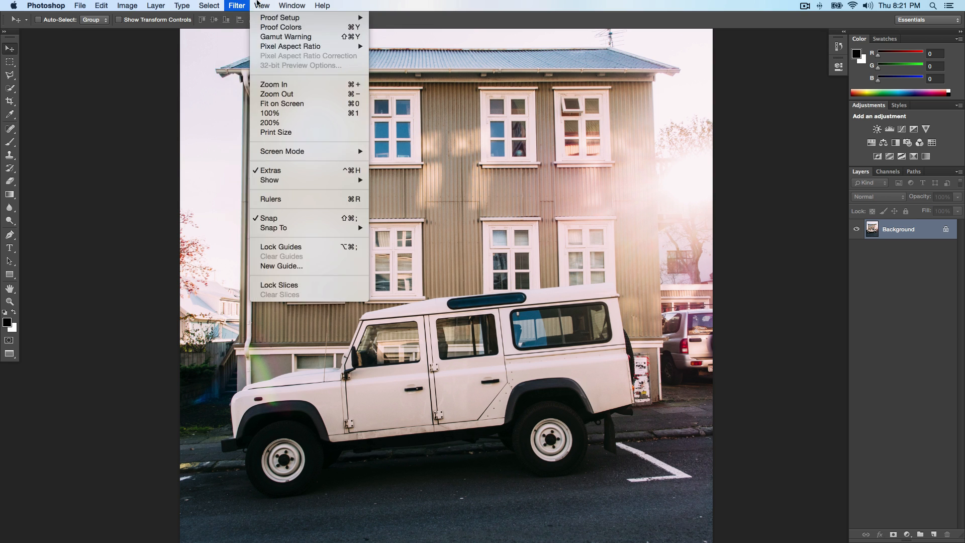
{"action": "left_click", "coordinate": [236, 5]}
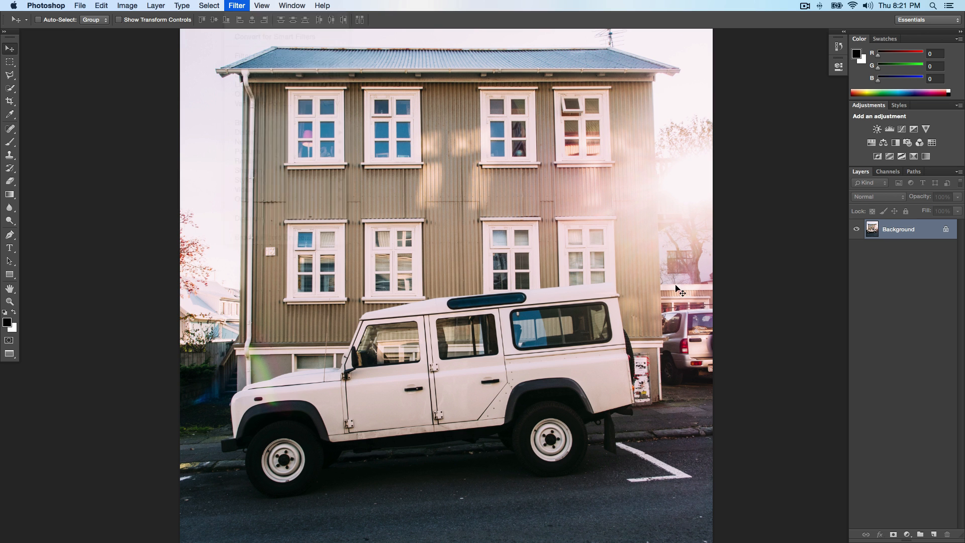
{"action": "left_click", "coordinate": [236, 6]}
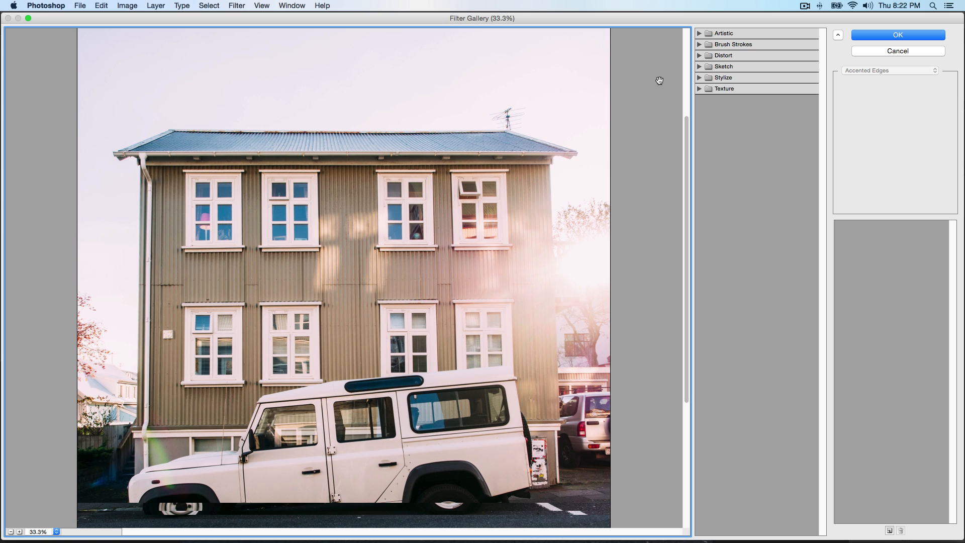
{"action": "mouse_move", "coordinate": [590, 82]}
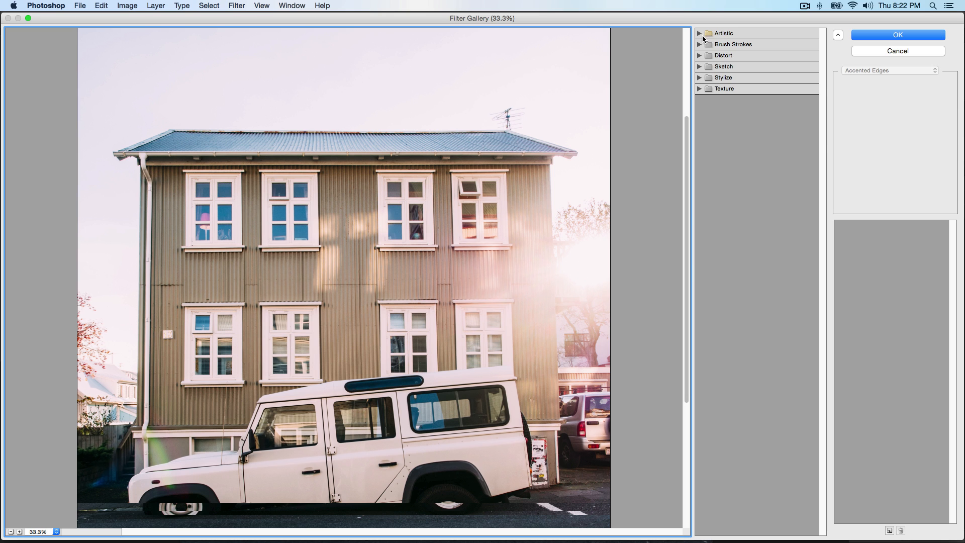
Expand, collapse, then re-expand the Artistic category to show thumbnails like Colored Pencil and Watercolor.
{"action": "left_click", "coordinate": [723, 33]}
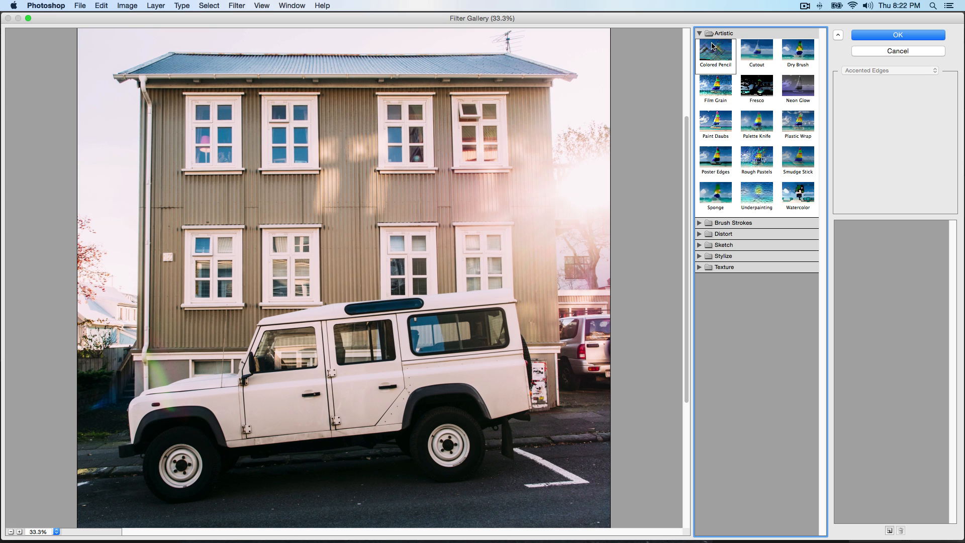
{"action": "left_click", "coordinate": [698, 34]}
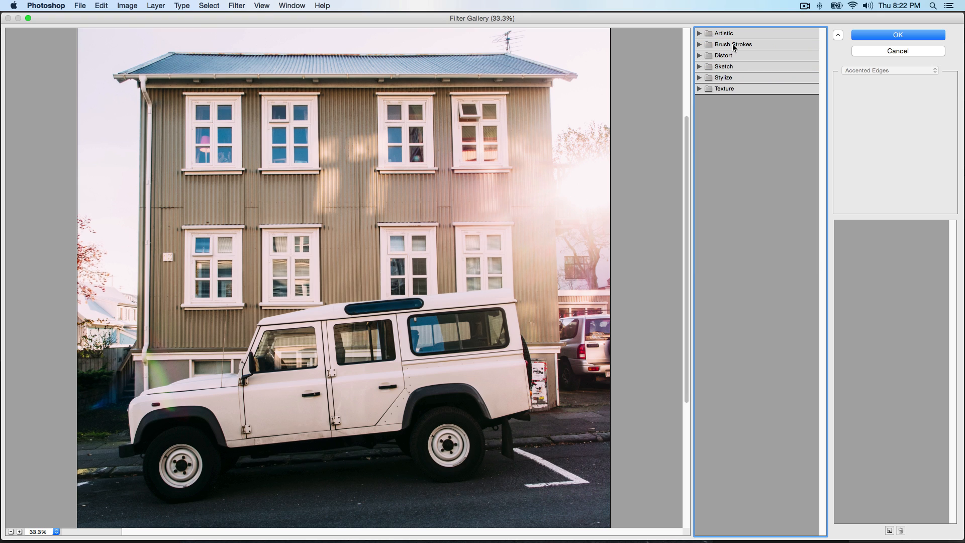
{"action": "mouse_move", "coordinate": [732, 49]}
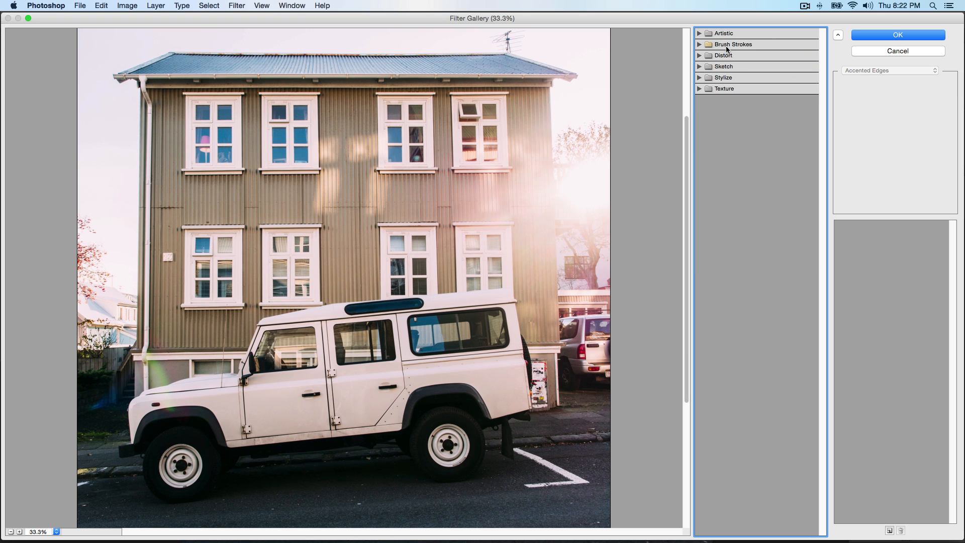
{"action": "mouse_move", "coordinate": [725, 71]}
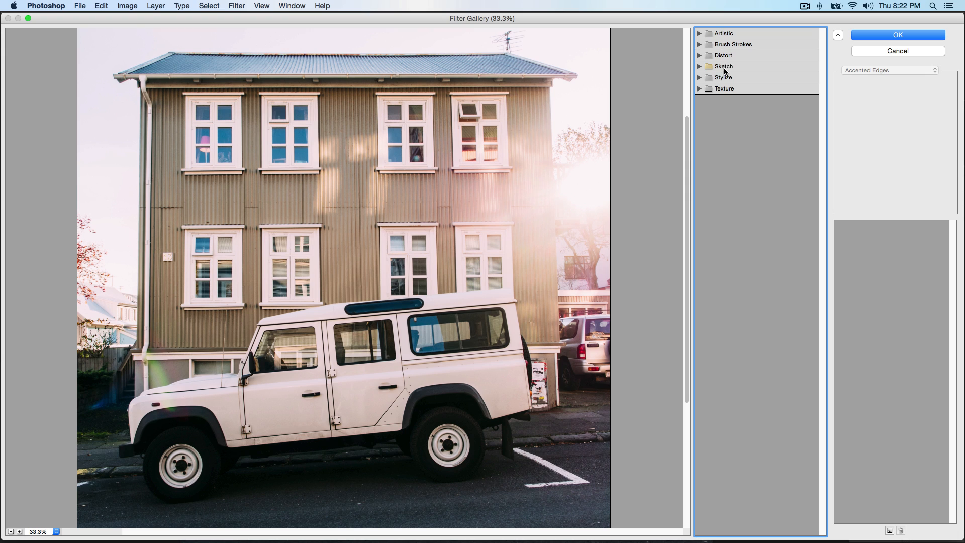
{"action": "mouse_move", "coordinate": [717, 92]}
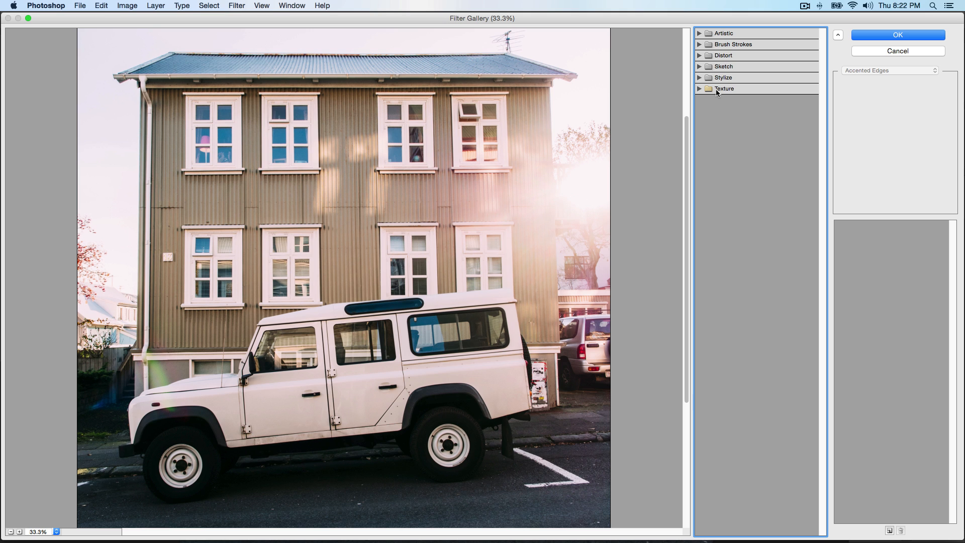
{"action": "left_click", "coordinate": [699, 33]}
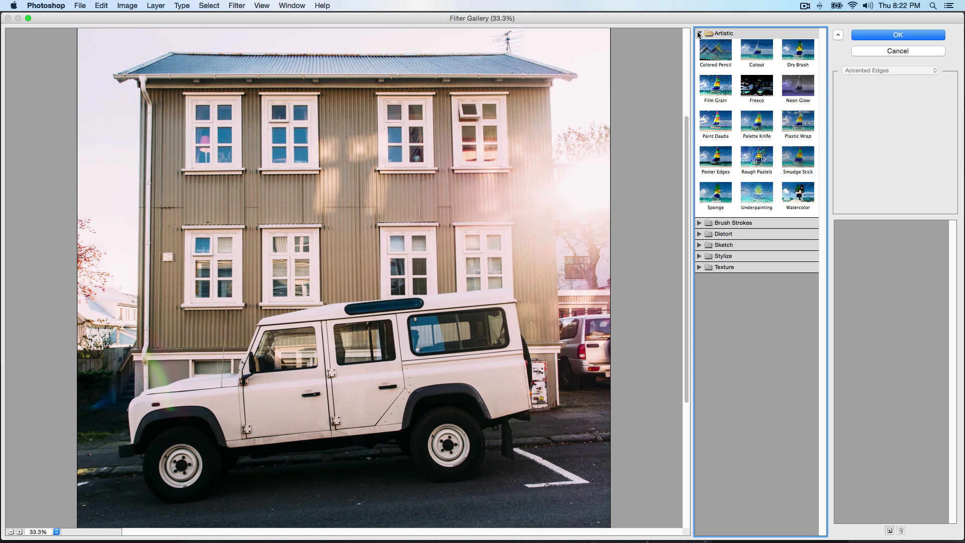
Preview Colored Pencil, then switch to Cutout and select its Number of Levels value.
{"action": "left_click", "coordinate": [715, 54]}
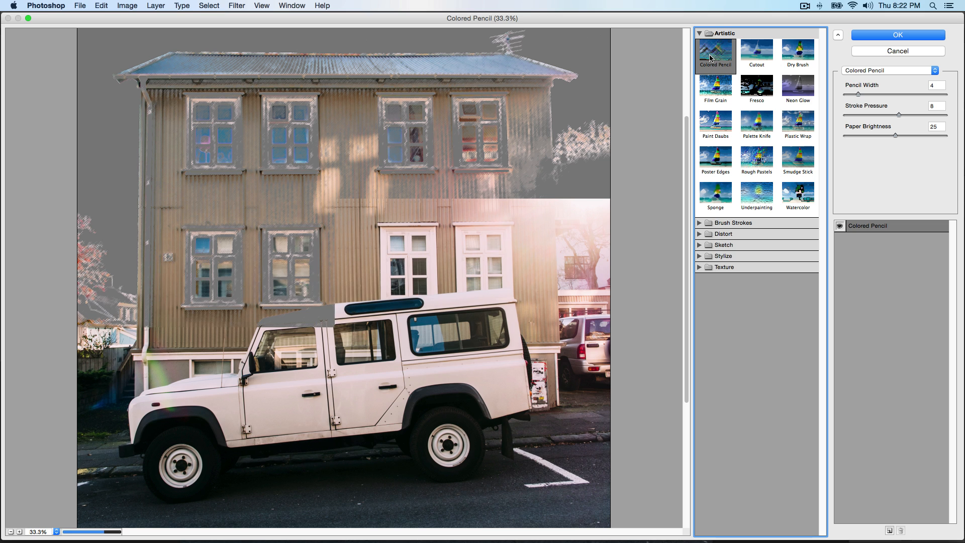
{"action": "left_click", "coordinate": [714, 54]}
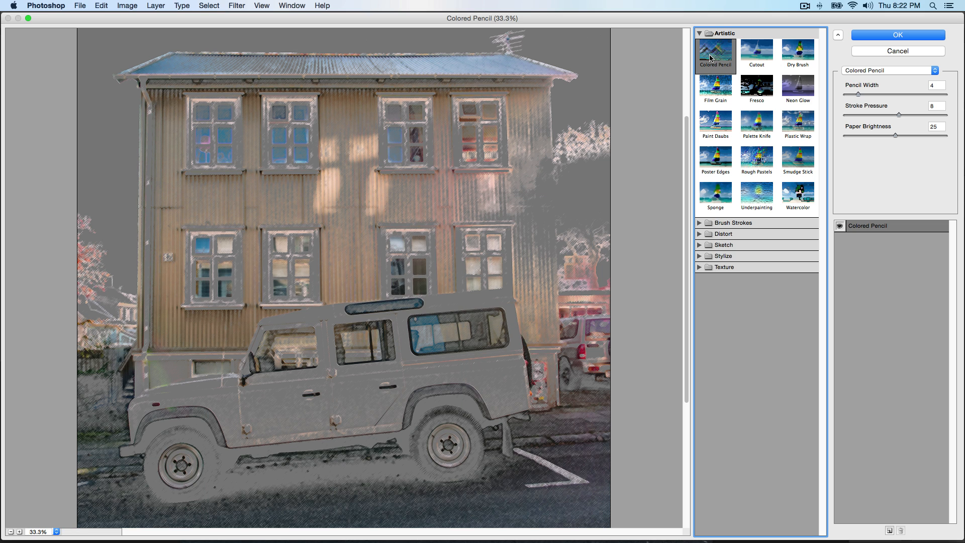
{"action": "mouse_move", "coordinate": [770, 58]}
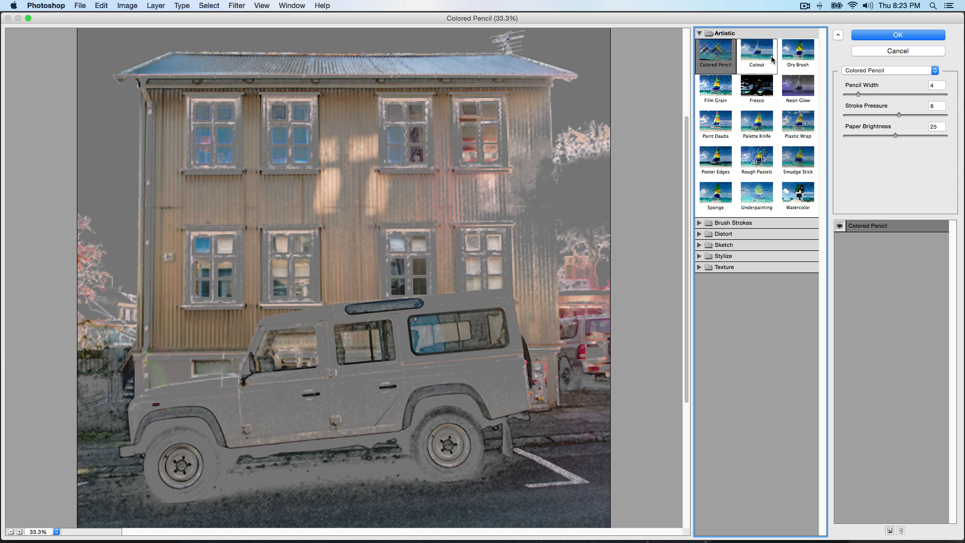
{"action": "left_click", "coordinate": [757, 55]}
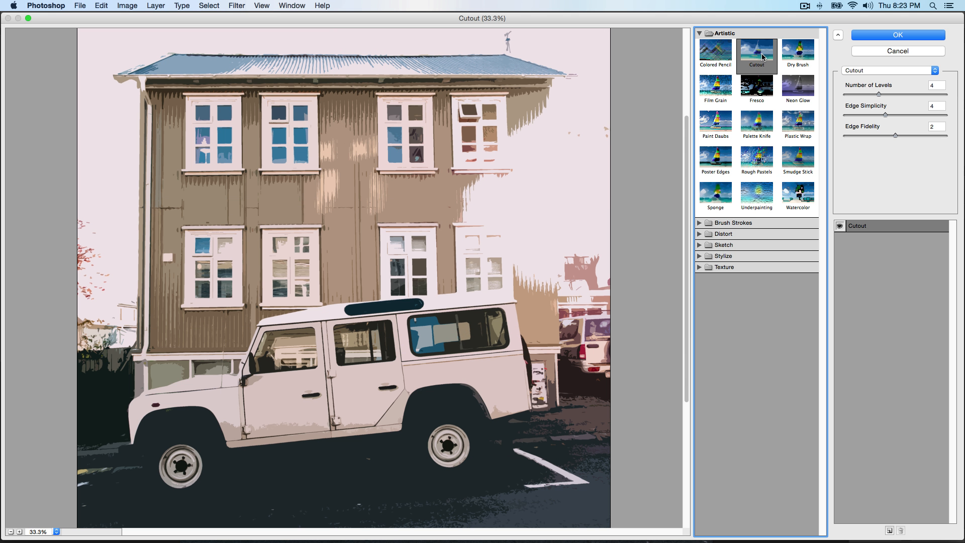
{"action": "mouse_move", "coordinate": [790, 73]}
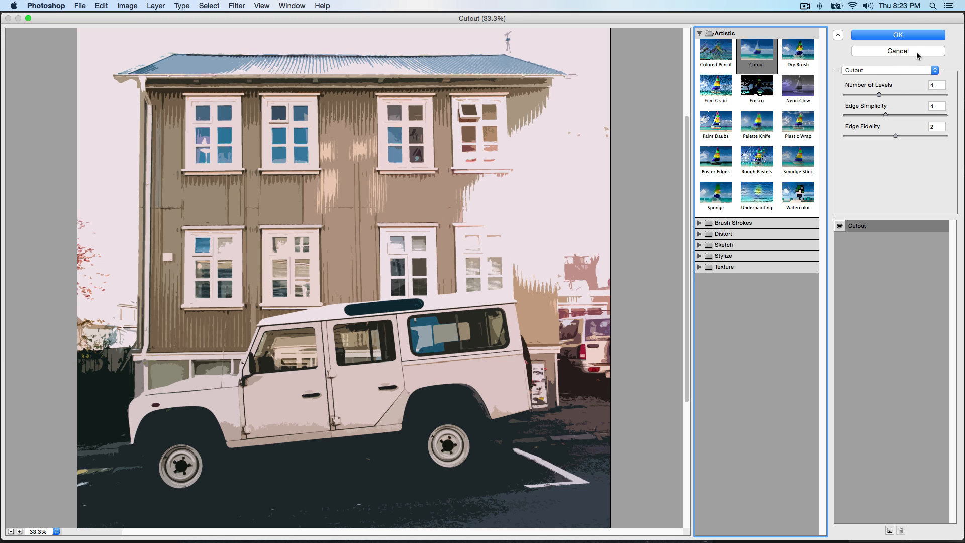
{"action": "mouse_move", "coordinate": [891, 85]}
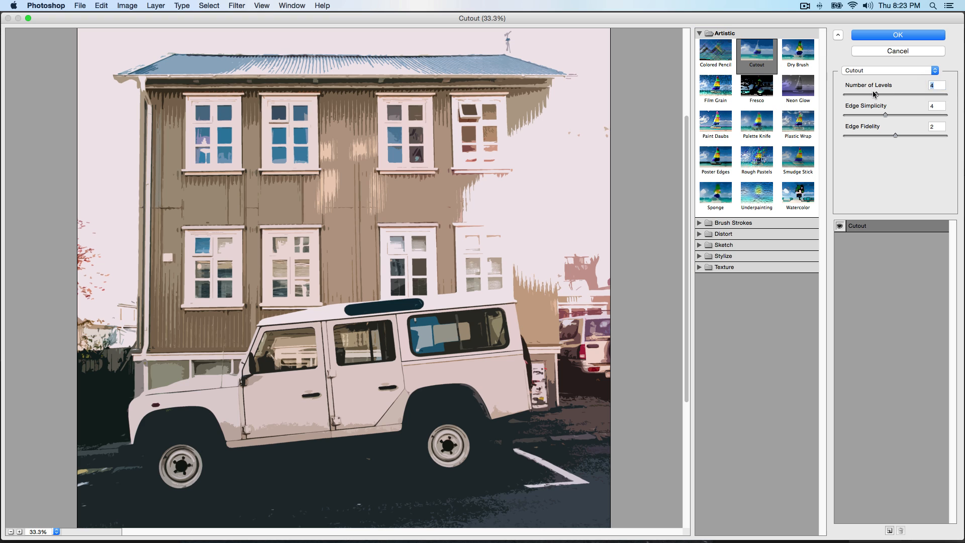
{"action": "triple_click", "coordinate": [935, 85]}
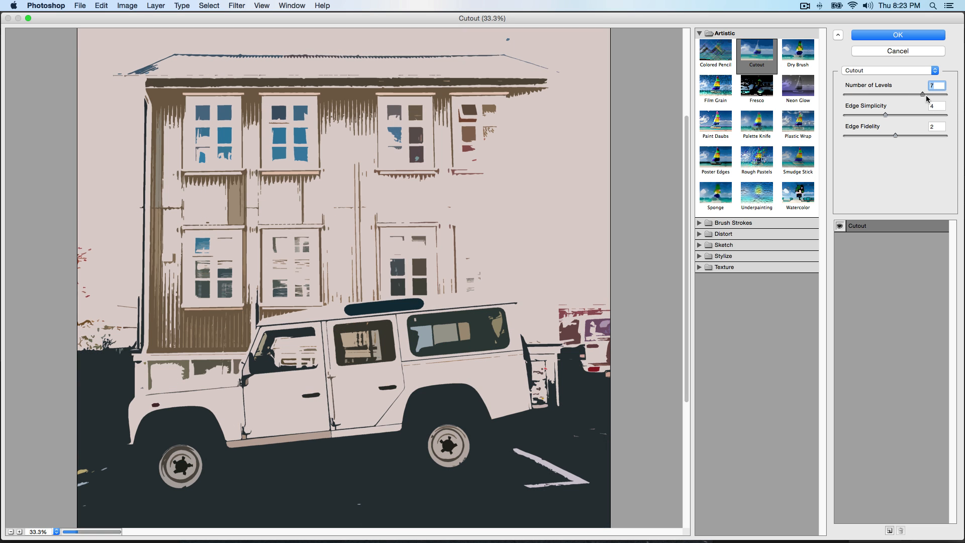
{"action": "mouse_move", "coordinate": [893, 104]}
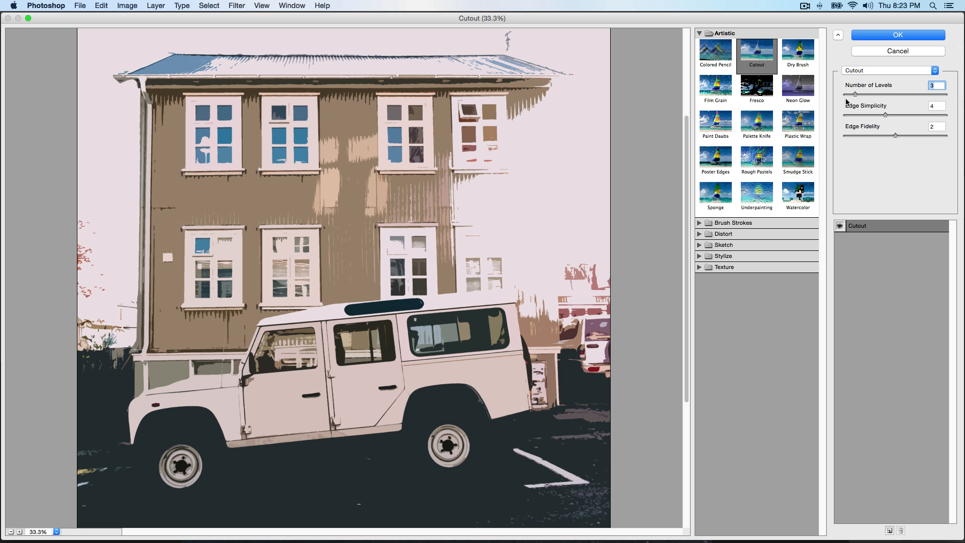
{"action": "mouse_move", "coordinate": [798, 55]}
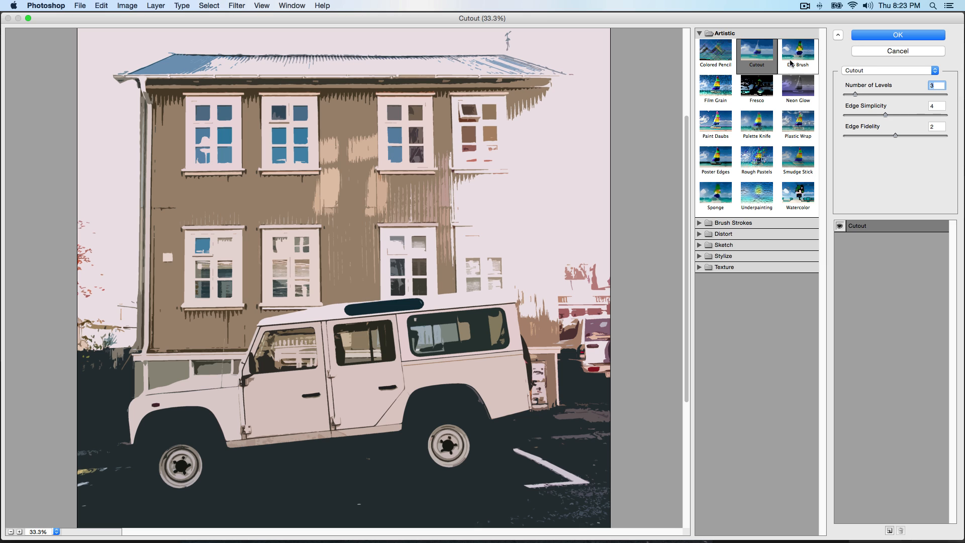
Preview Dry Brush, Film Grain and Fresco, ending on Smudge Stick.
{"action": "left_click", "coordinate": [798, 55]}
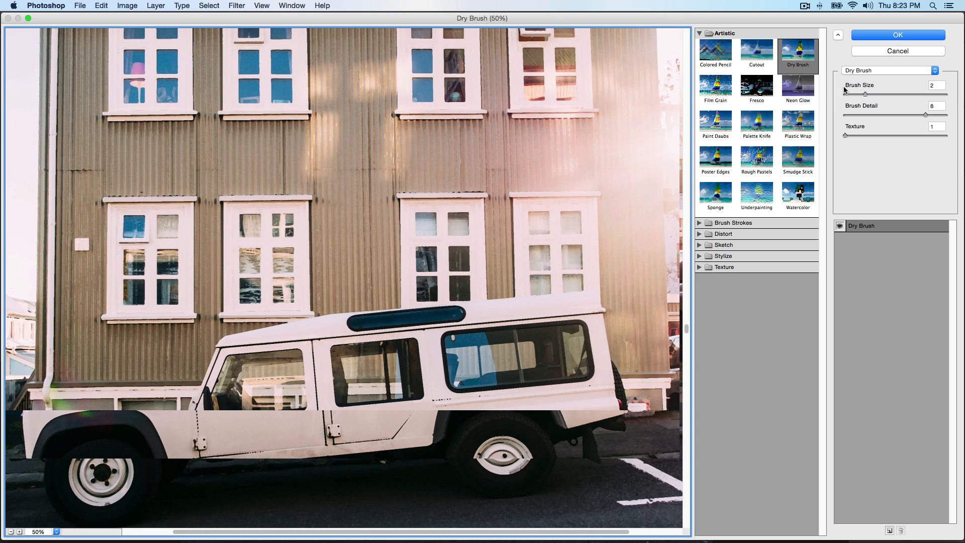
{"action": "left_click", "coordinate": [714, 90]}
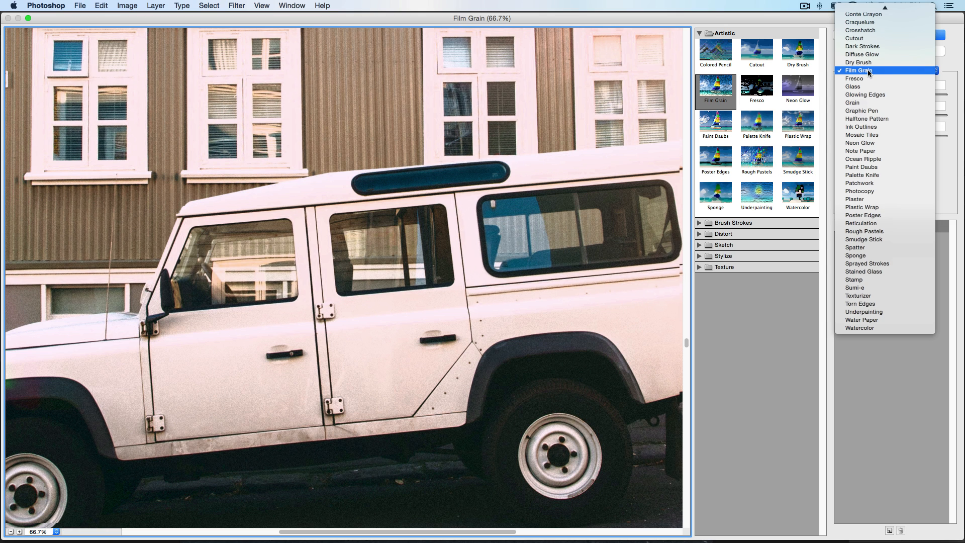
{"action": "left_click", "coordinate": [854, 78]}
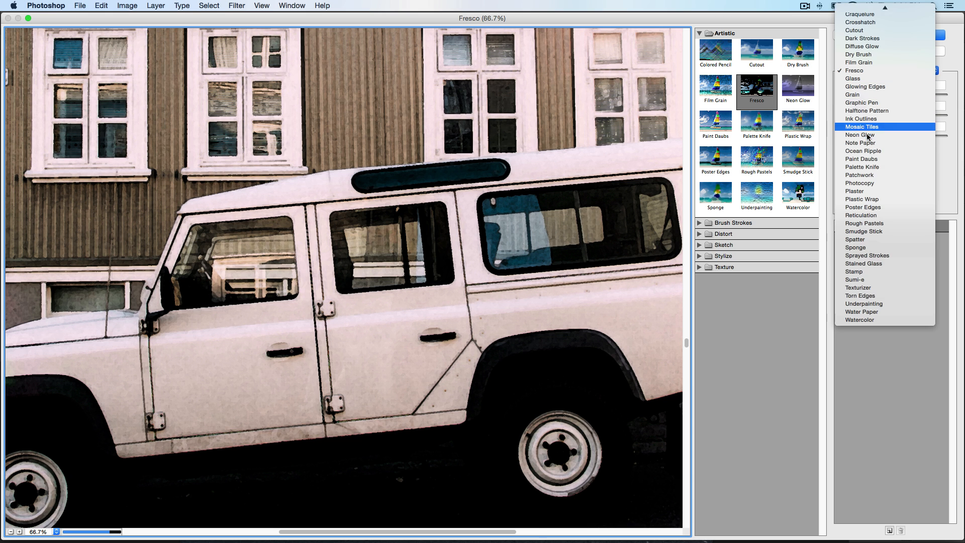
{"action": "left_click", "coordinate": [858, 135]}
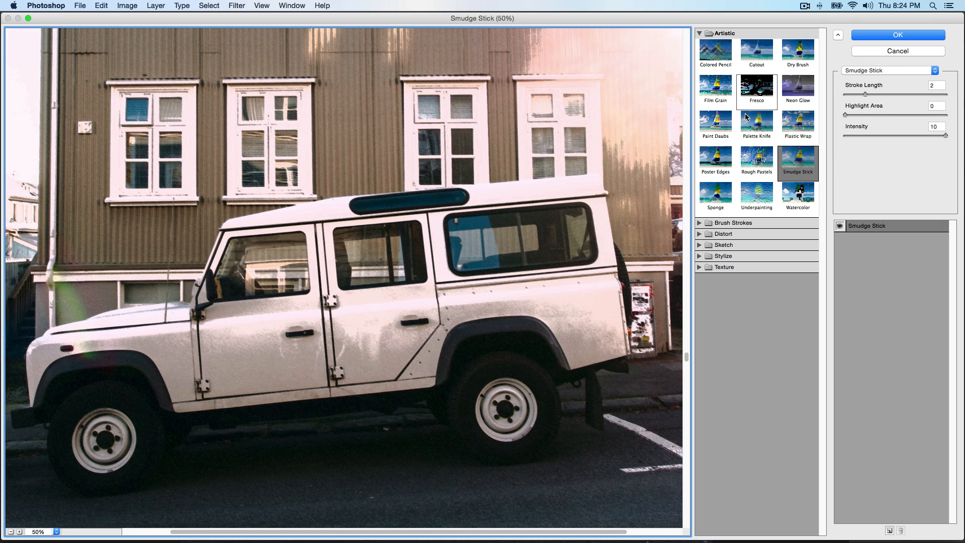
Preview Paint Daubs, Plastic Wrap, Poster Edges, Rough Pastels, Smudge Stick and Sponge, then expand Brush Strokes.
{"action": "left_click", "coordinate": [715, 123]}
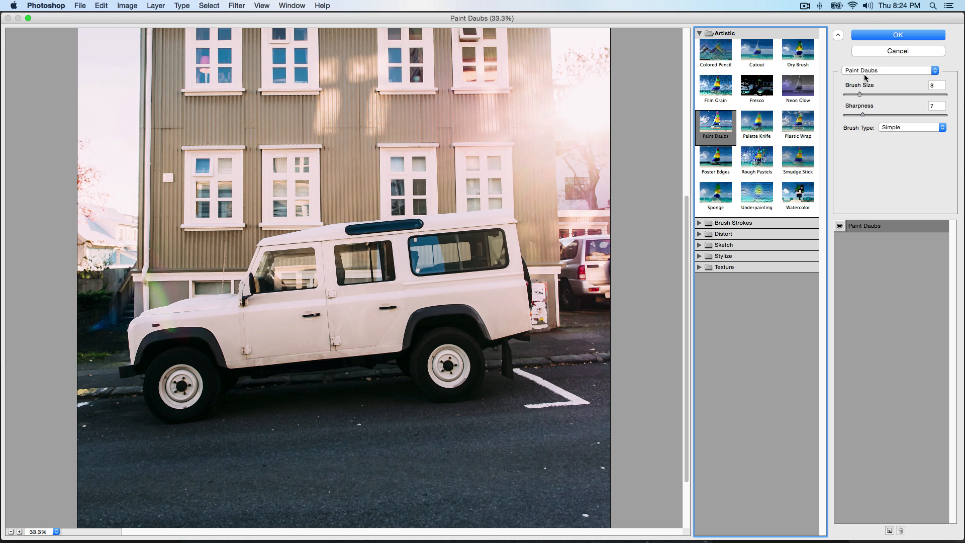
{"action": "mouse_move", "coordinate": [767, 116]}
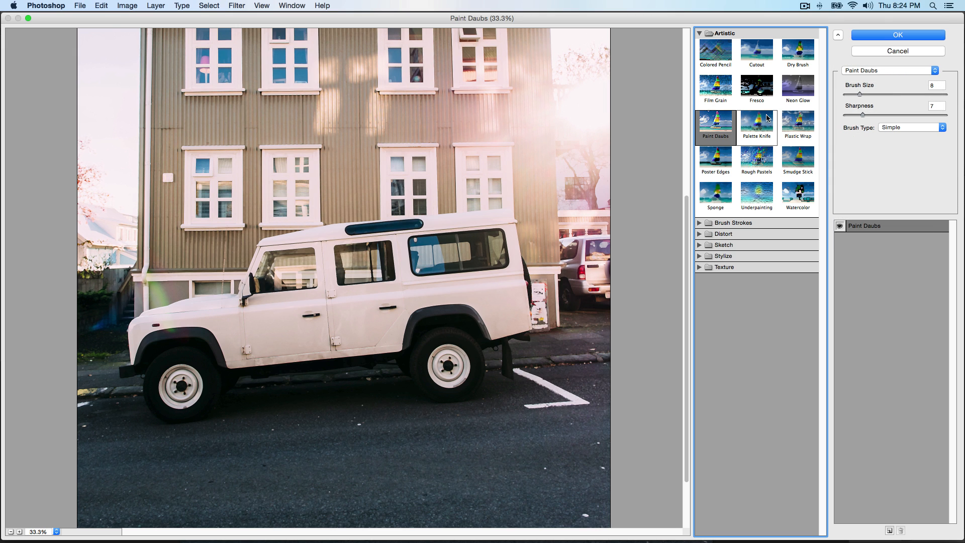
{"action": "left_click", "coordinate": [756, 126]}
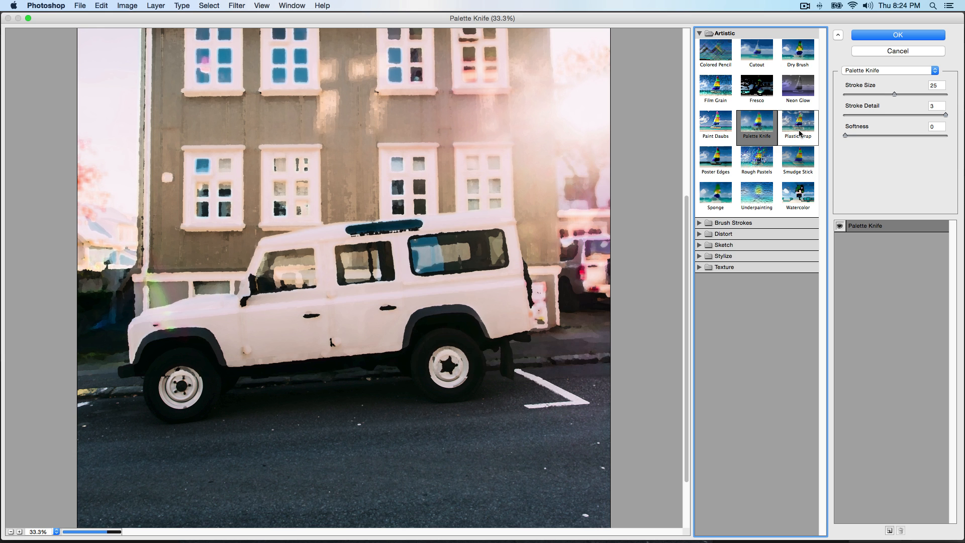
{"action": "left_click", "coordinate": [797, 126]}
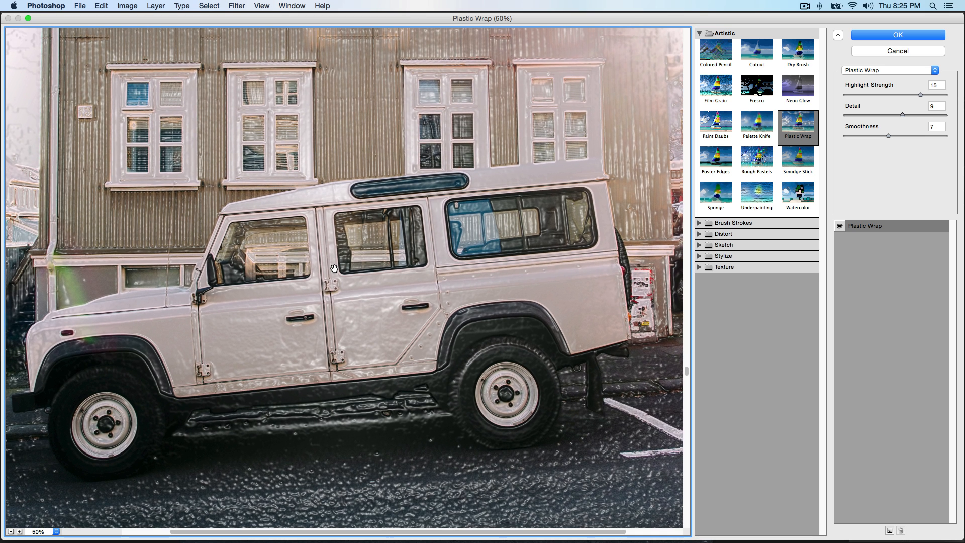
{"action": "left_click", "coordinate": [715, 159]}
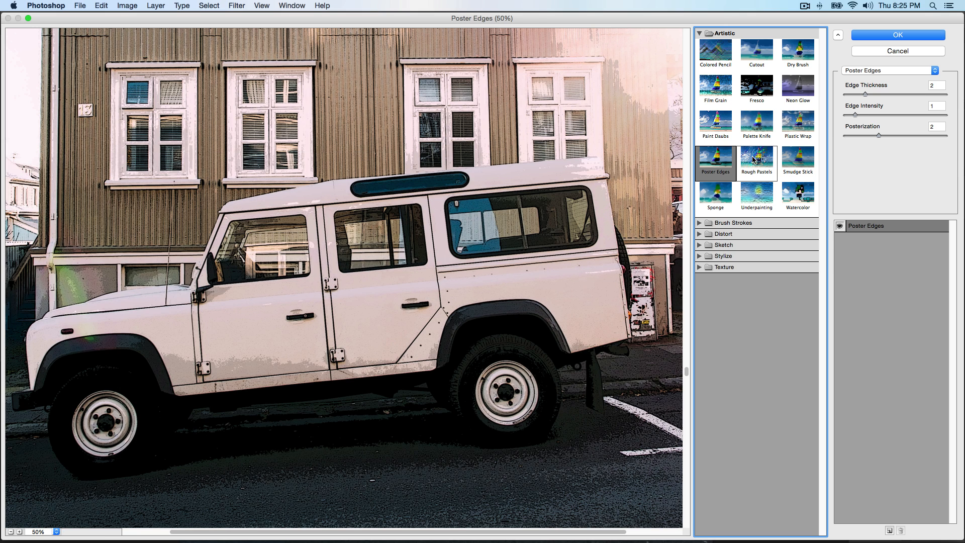
{"action": "left_click", "coordinate": [756, 161]}
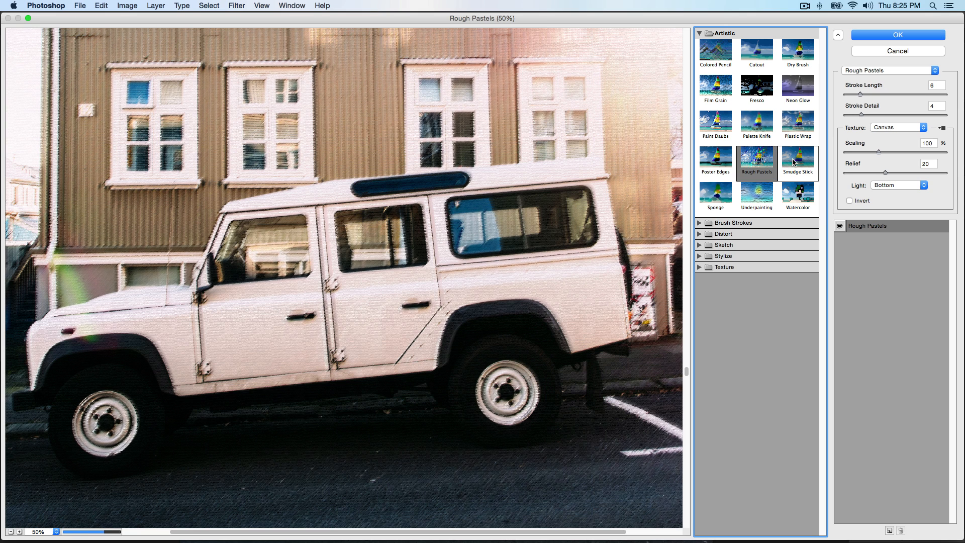
{"action": "left_click", "coordinate": [798, 162]}
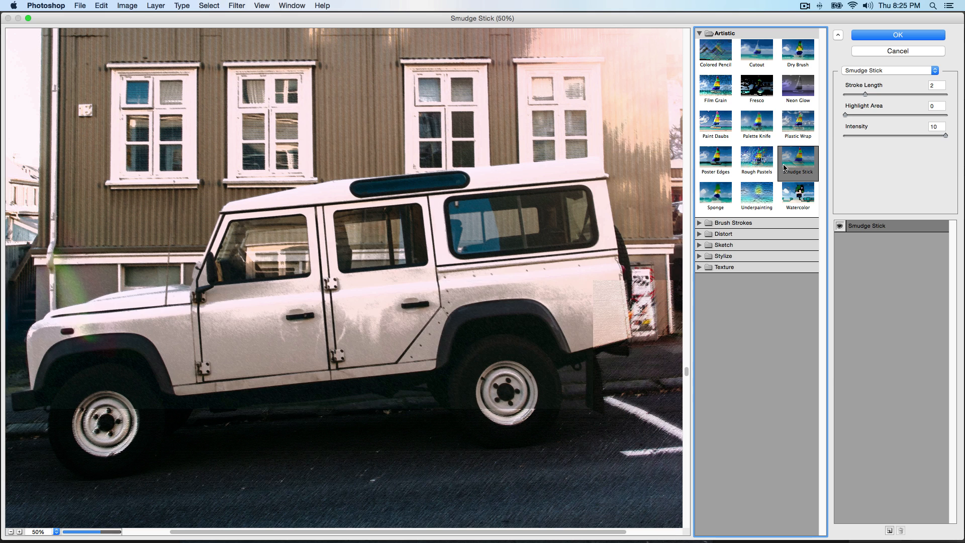
{"action": "left_click", "coordinate": [716, 193]}
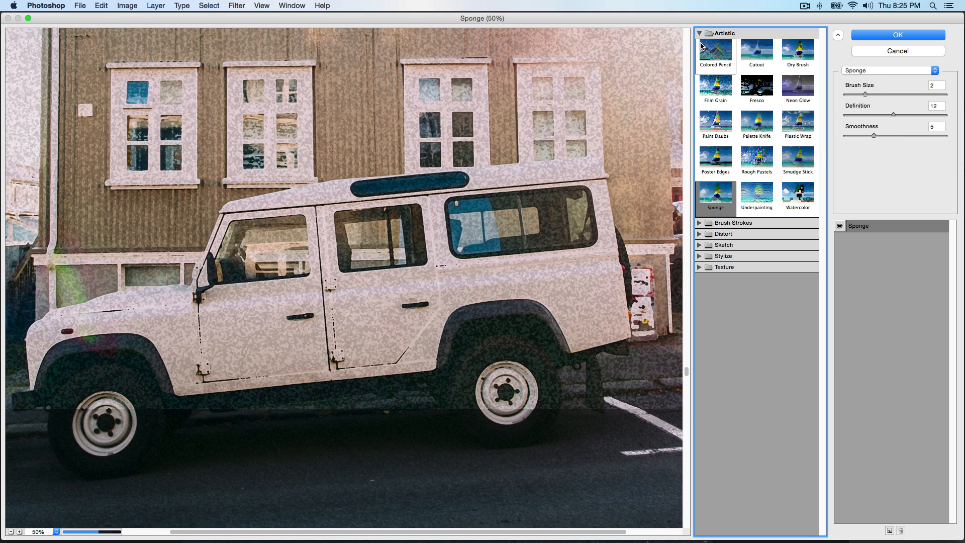
{"action": "left_click", "coordinate": [699, 33]}
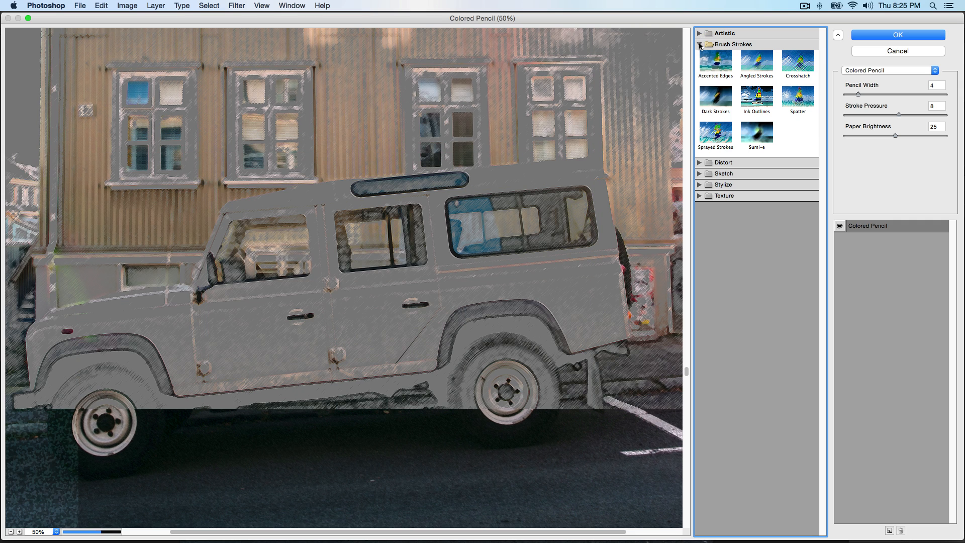
Preview Accented Edges, Angled Strokes, Crosshatch, Dark Strokes and Ink Outlines, ending on Spatter.
{"action": "left_click", "coordinate": [715, 61]}
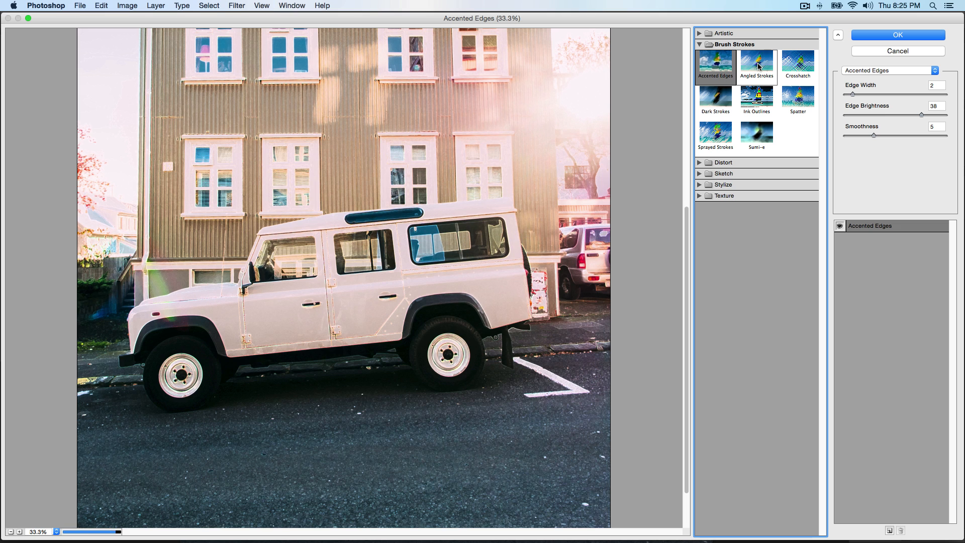
{"action": "left_click", "coordinate": [756, 63]}
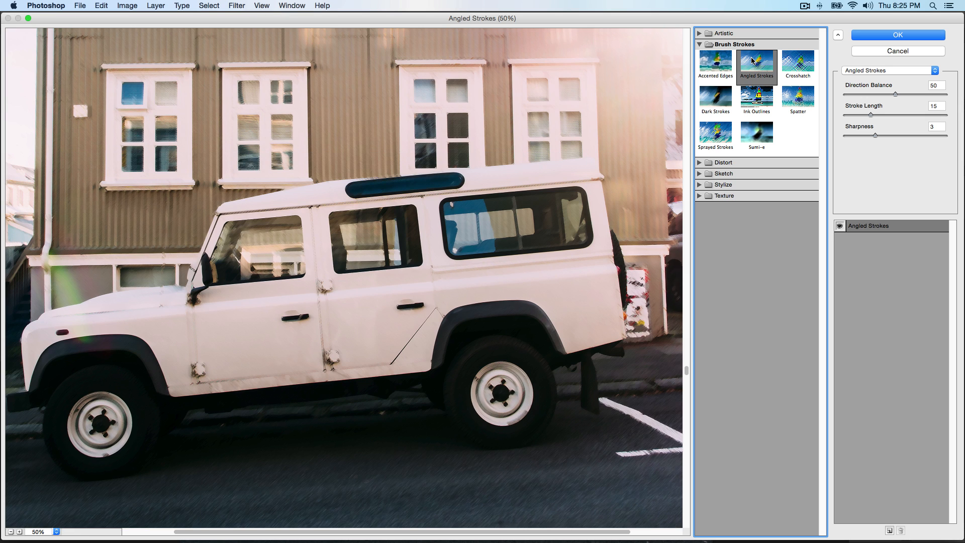
{"action": "mouse_move", "coordinate": [788, 59]}
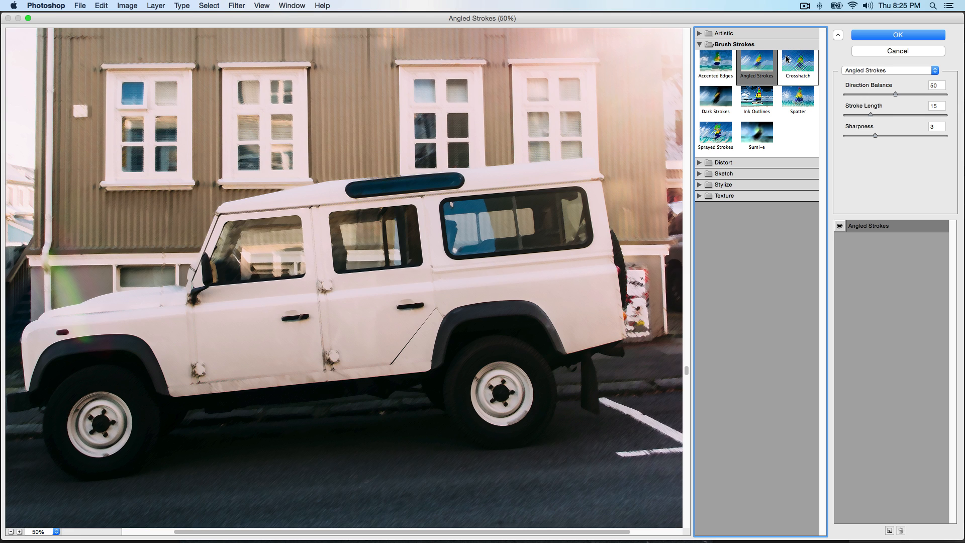
{"action": "left_click", "coordinate": [797, 64]}
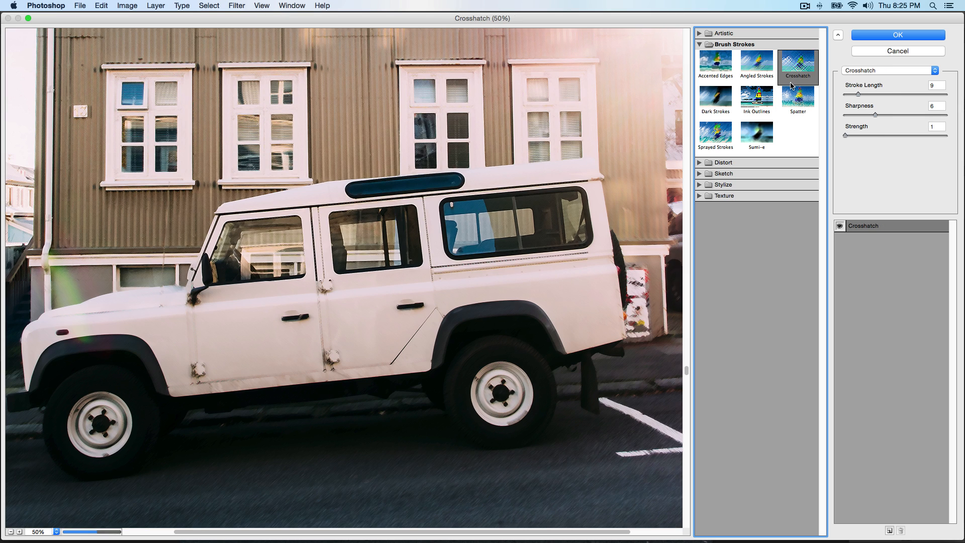
{"action": "left_click", "coordinate": [715, 99]}
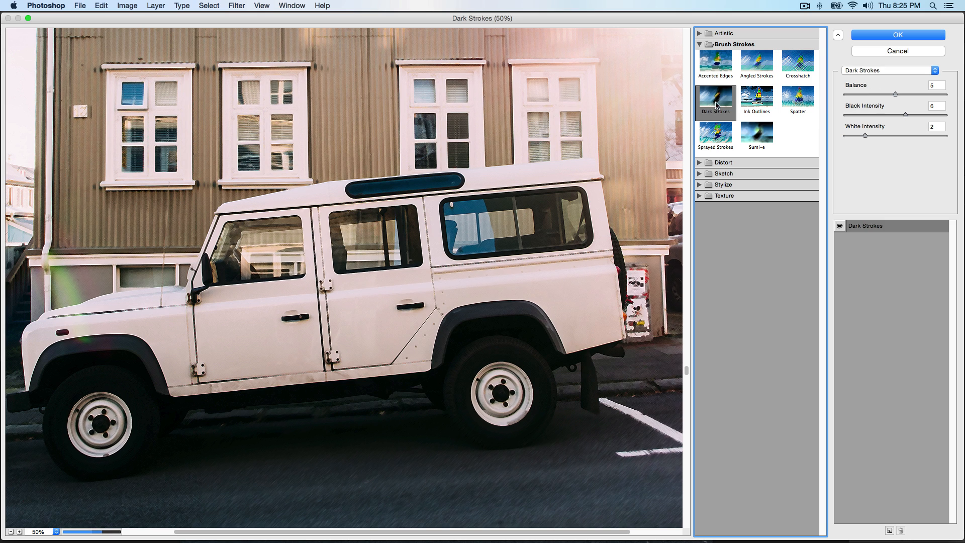
{"action": "mouse_move", "coordinate": [756, 103]}
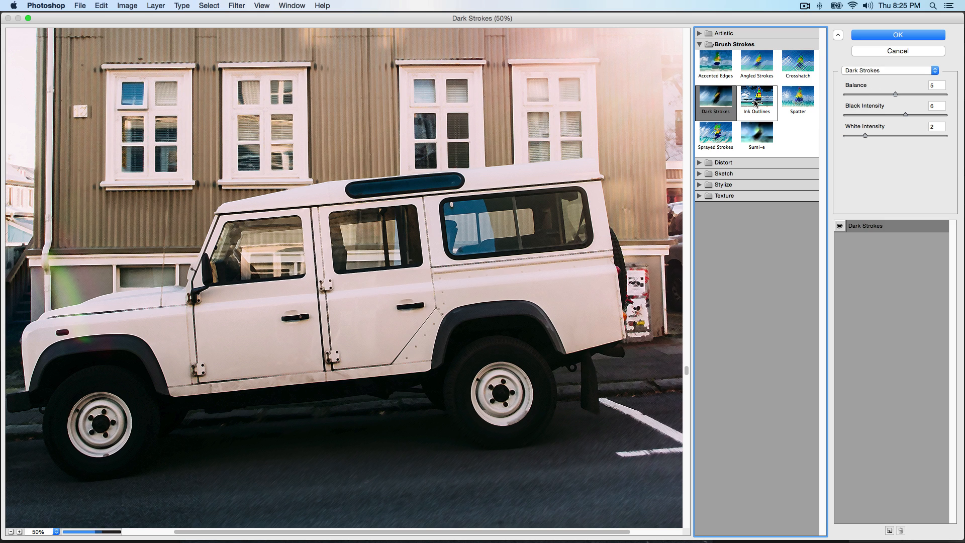
{"action": "left_click", "coordinate": [757, 100]}
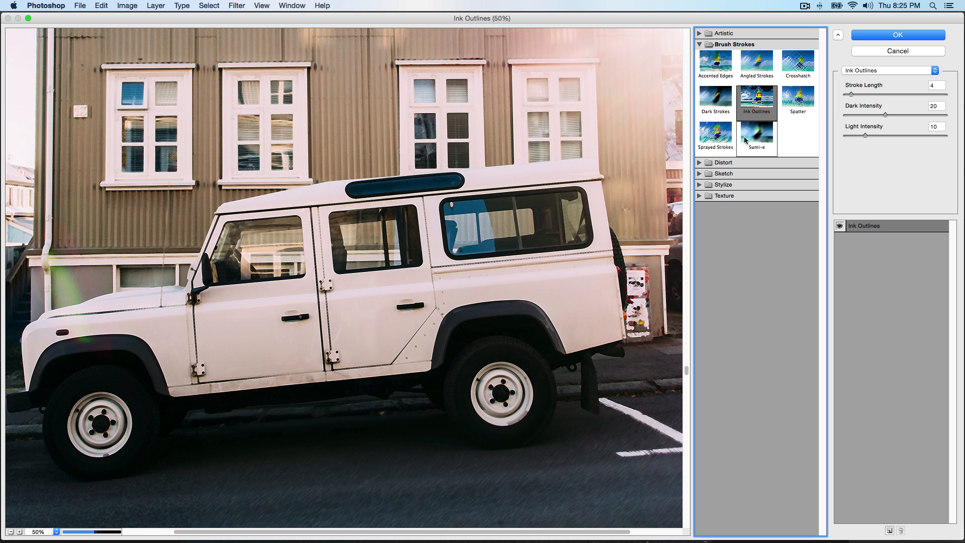
{"action": "left_click", "coordinate": [798, 98]}
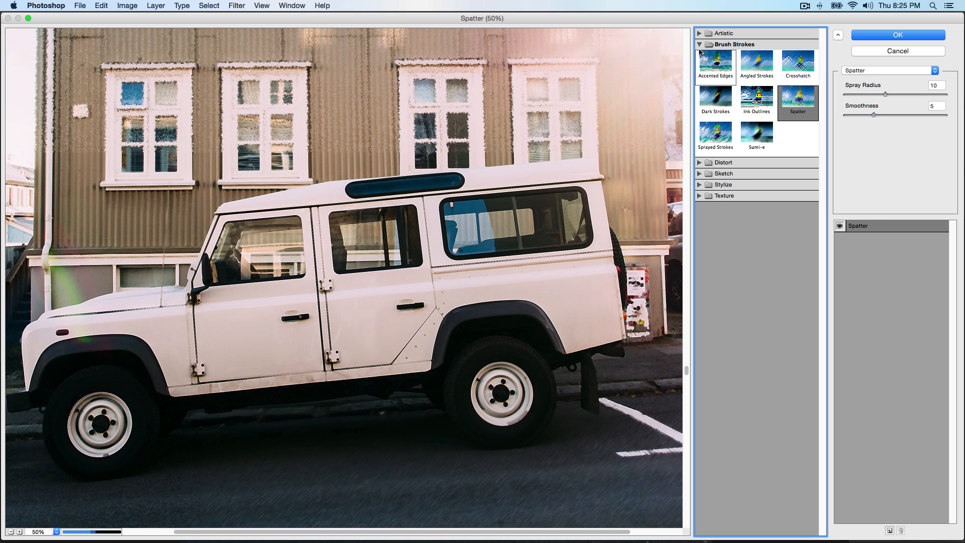
Swap Brush Strokes for Distort, preview Glass then Ocean Ripple, and expand Sketch.
{"action": "left_click", "coordinate": [699, 44]}
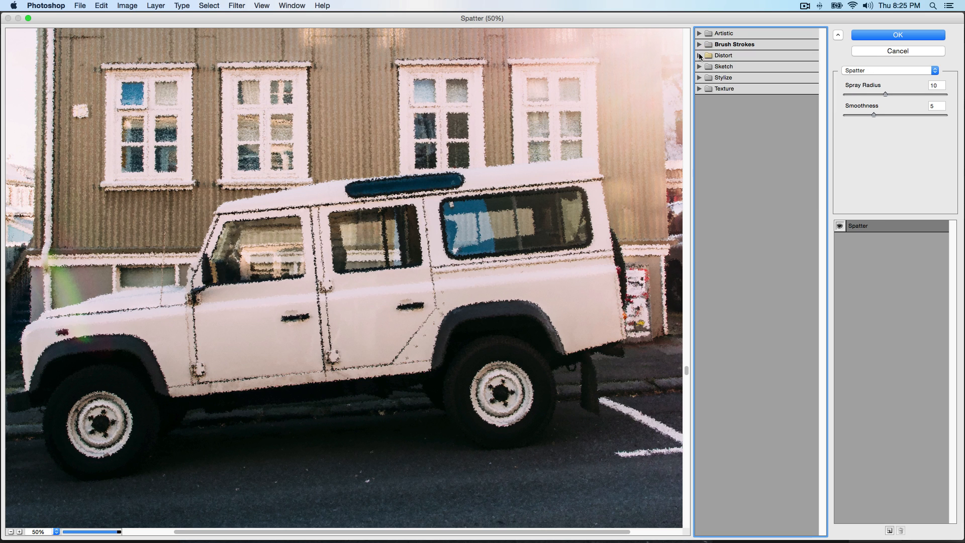
{"action": "left_click", "coordinate": [699, 55]}
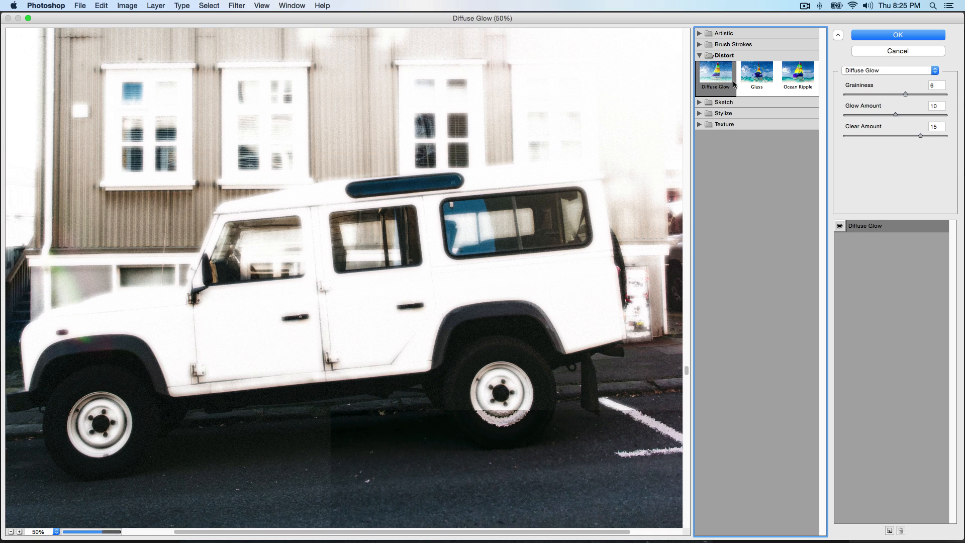
{"action": "left_click", "coordinate": [757, 73]}
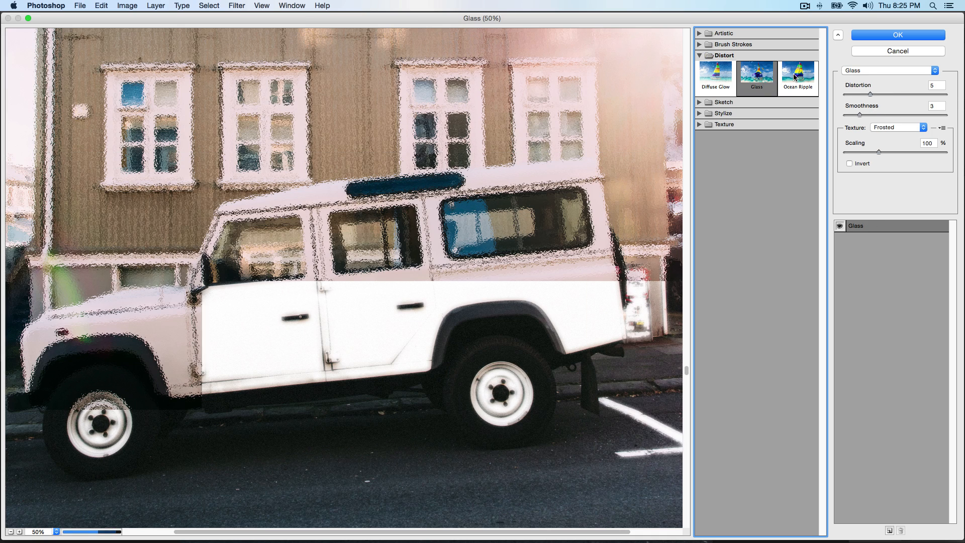
{"action": "left_click", "coordinate": [797, 74]}
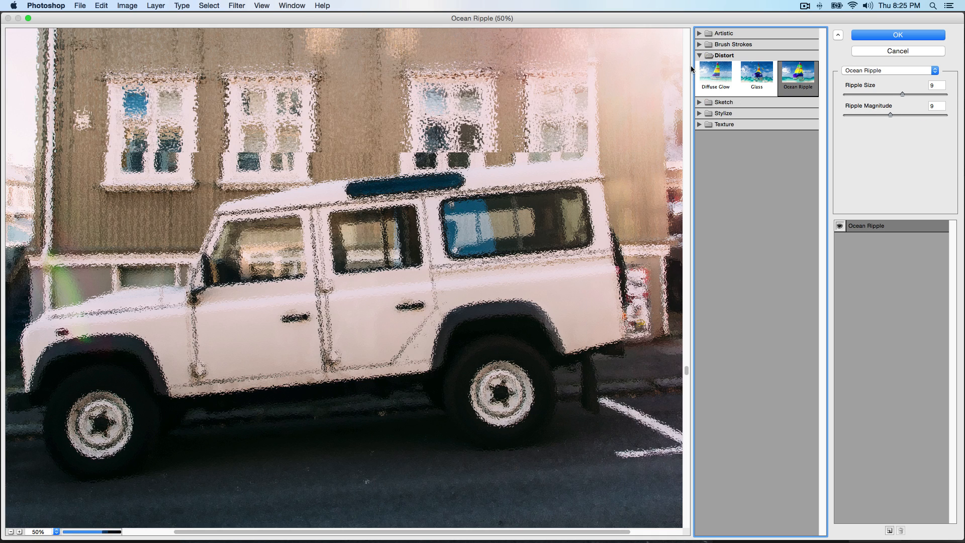
{"action": "left_click", "coordinate": [724, 67]}
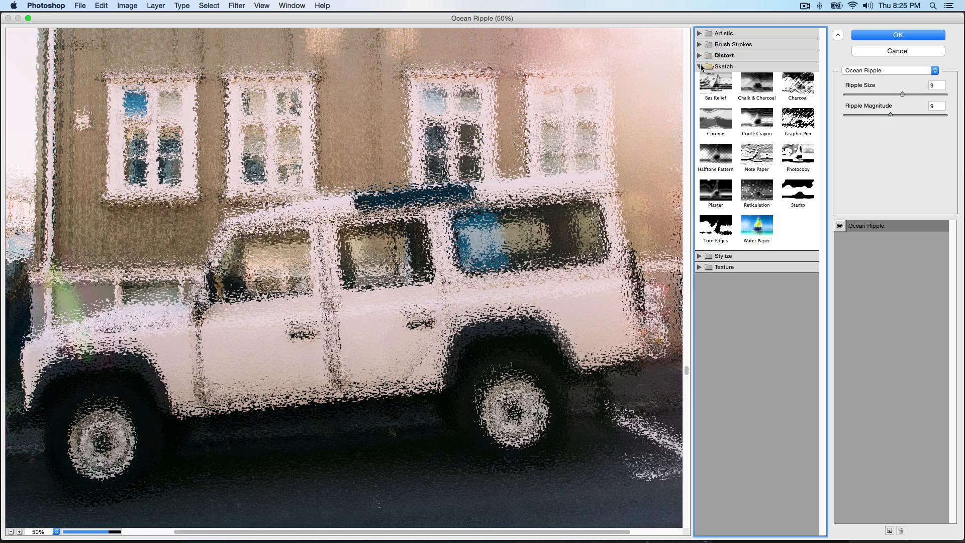
Preview Bas Relief, Chalk & Charcoal, Charcoal, Chrome and Conté Crayon, ending on Graphic Pen.
{"action": "left_click", "coordinate": [715, 85]}
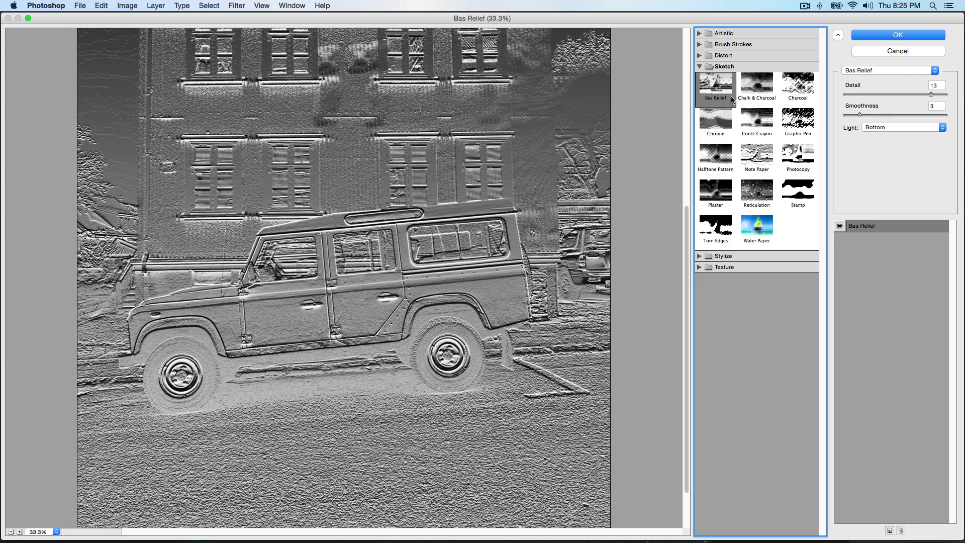
{"action": "left_click", "coordinate": [756, 86]}
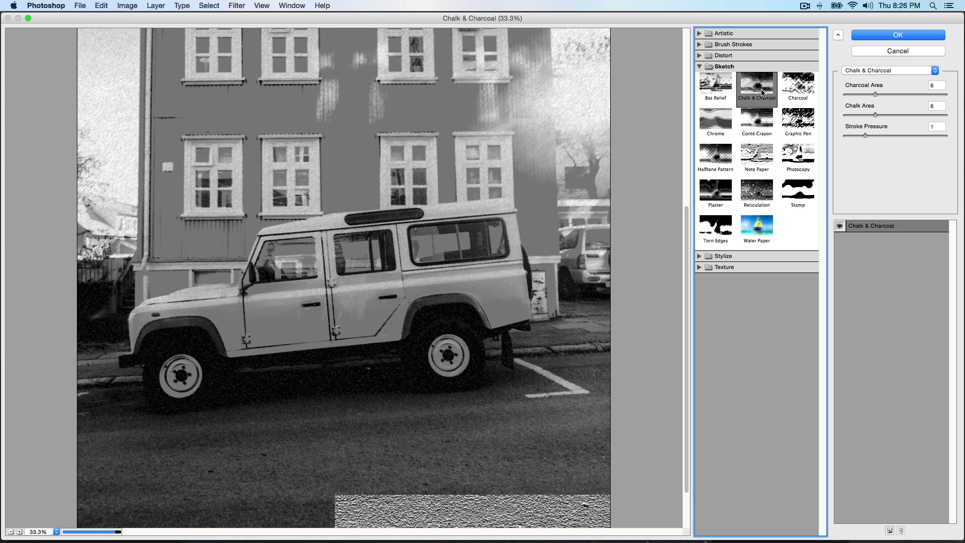
{"action": "left_click", "coordinate": [797, 88]}
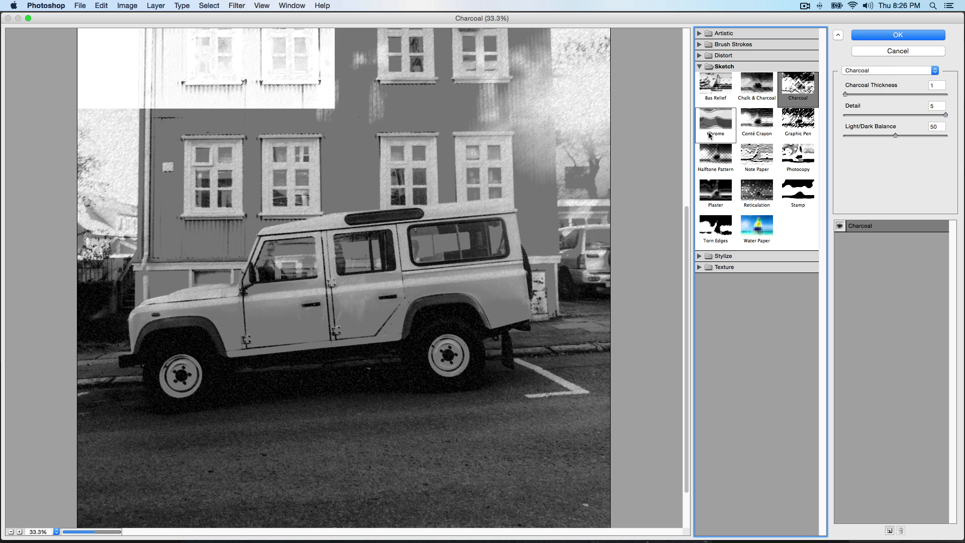
{"action": "left_click", "coordinate": [715, 123]}
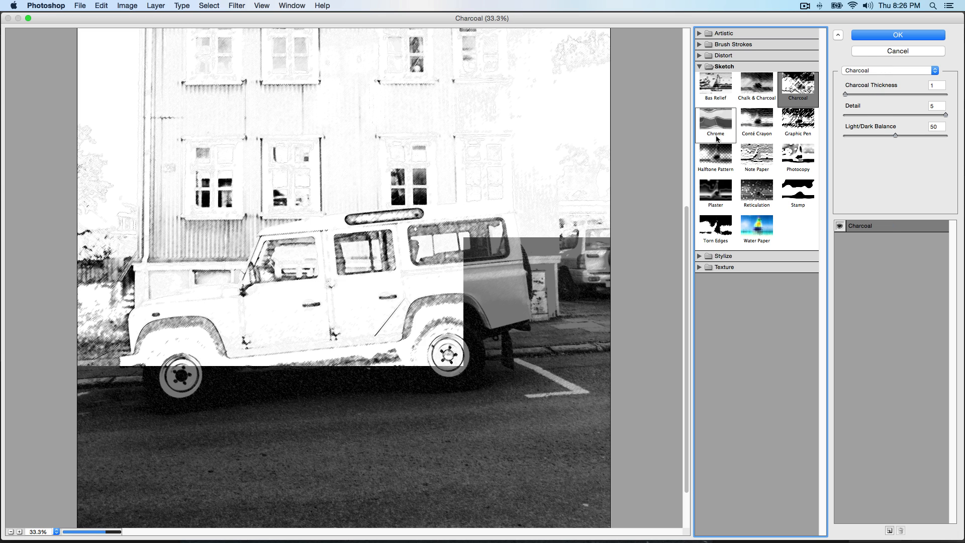
{"action": "left_click", "coordinate": [715, 124]}
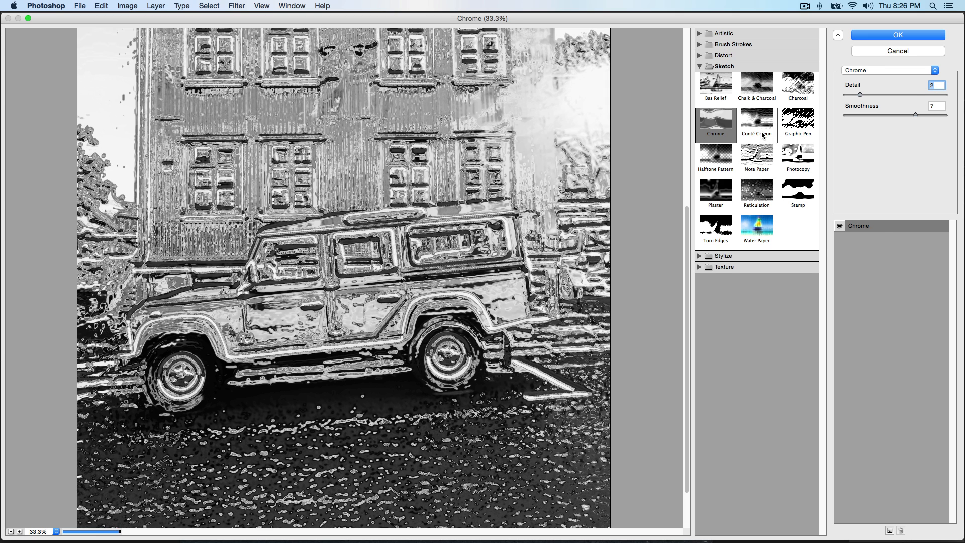
{"action": "left_click", "coordinate": [756, 124]}
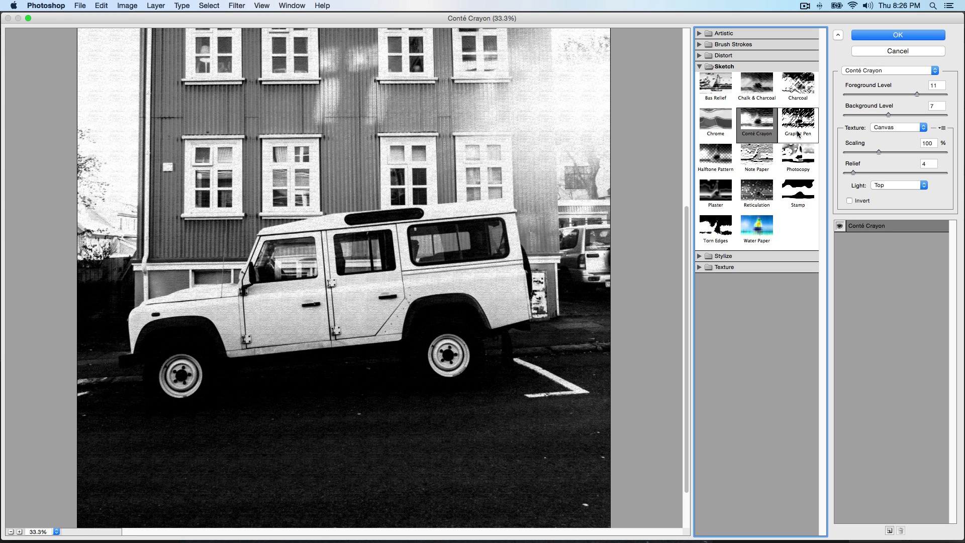
{"action": "left_click", "coordinate": [797, 124]}
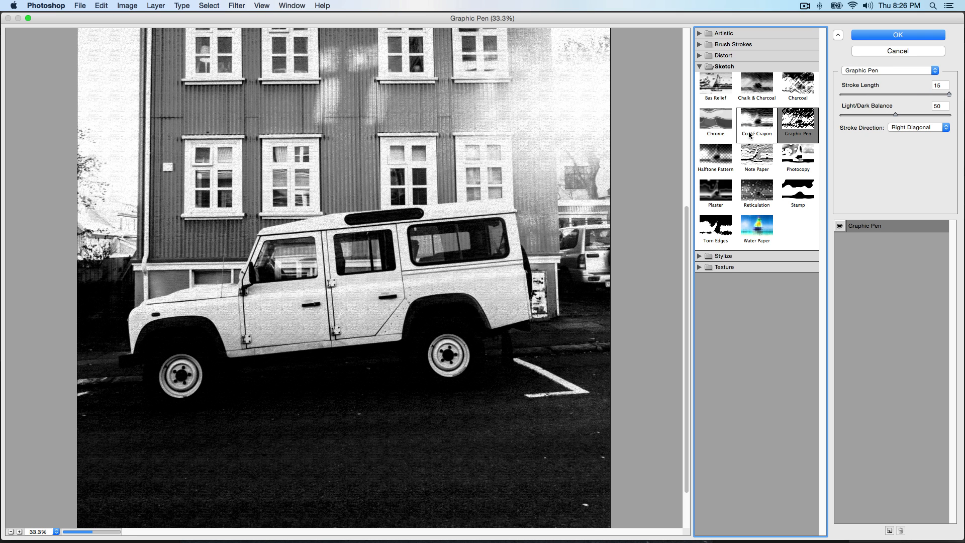
{"action": "left_click", "coordinate": [699, 66]}
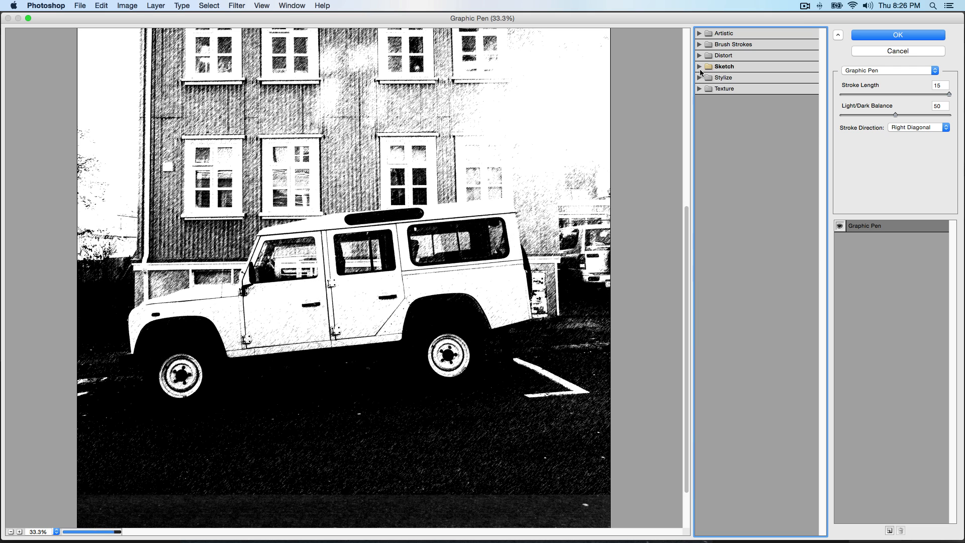
Expand Stylize, preview Glowing Edges, and expand the Texture category.
{"action": "left_click", "coordinate": [699, 77]}
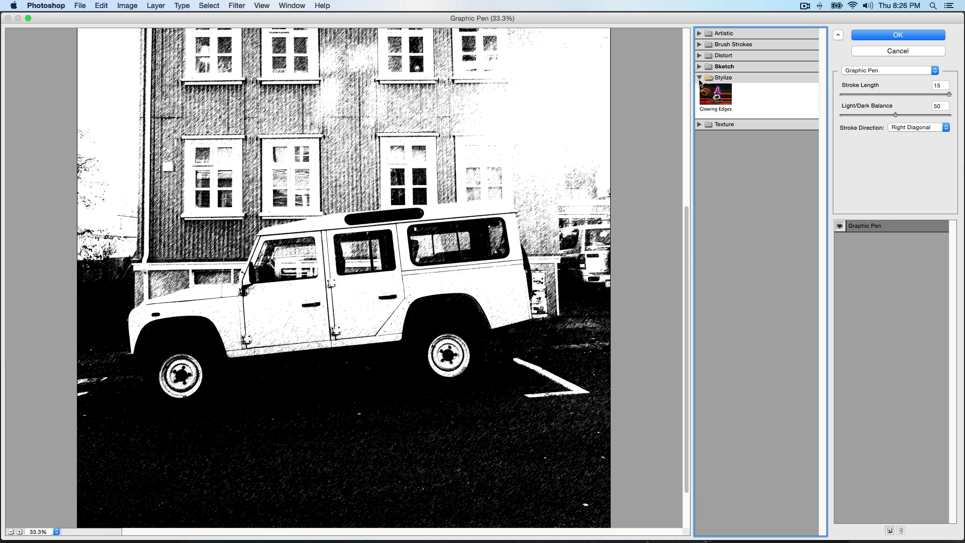
{"action": "left_click", "coordinate": [715, 96]}
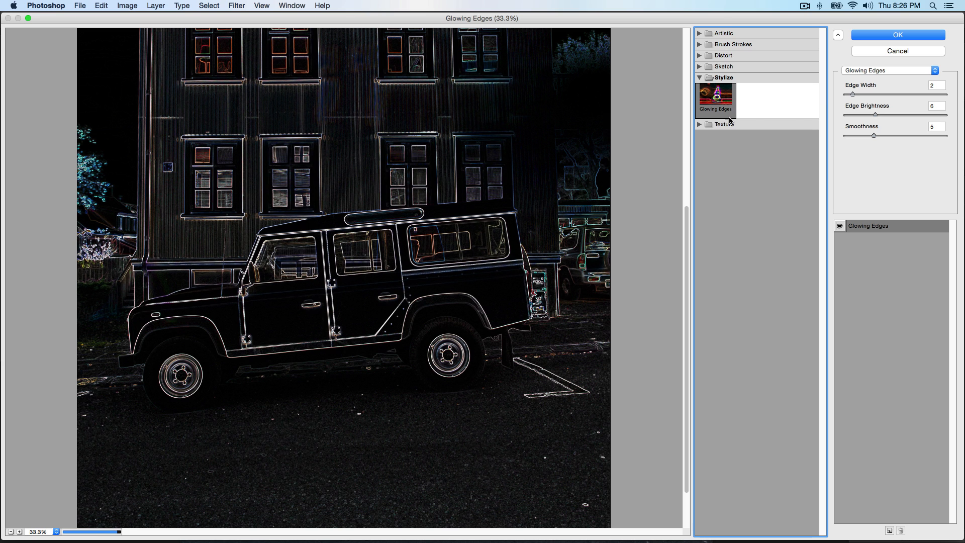
{"action": "left_click", "coordinate": [724, 87]}
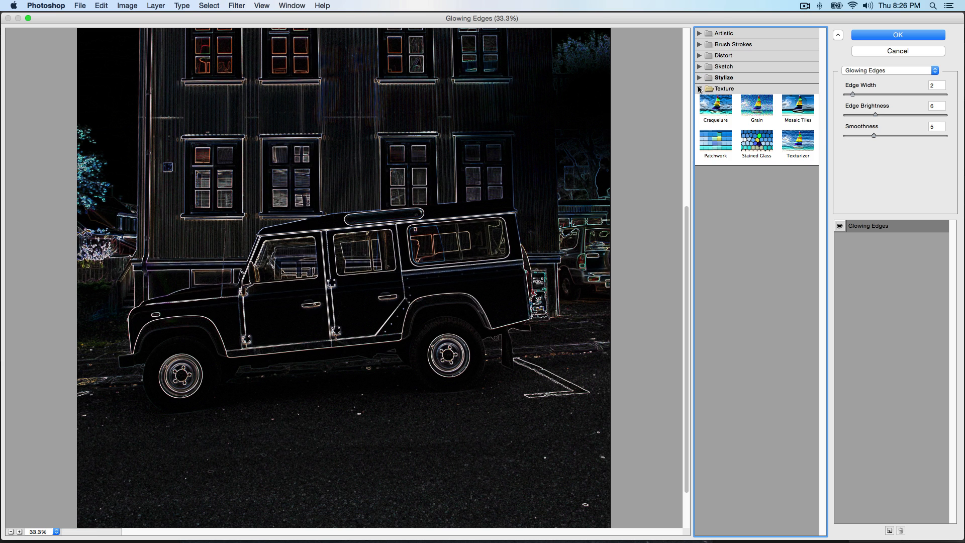
Preview Craquelure, Grain, Patchwork and Stained Glass, then Texturizer with the Burlap texture.
{"action": "left_click", "coordinate": [715, 109]}
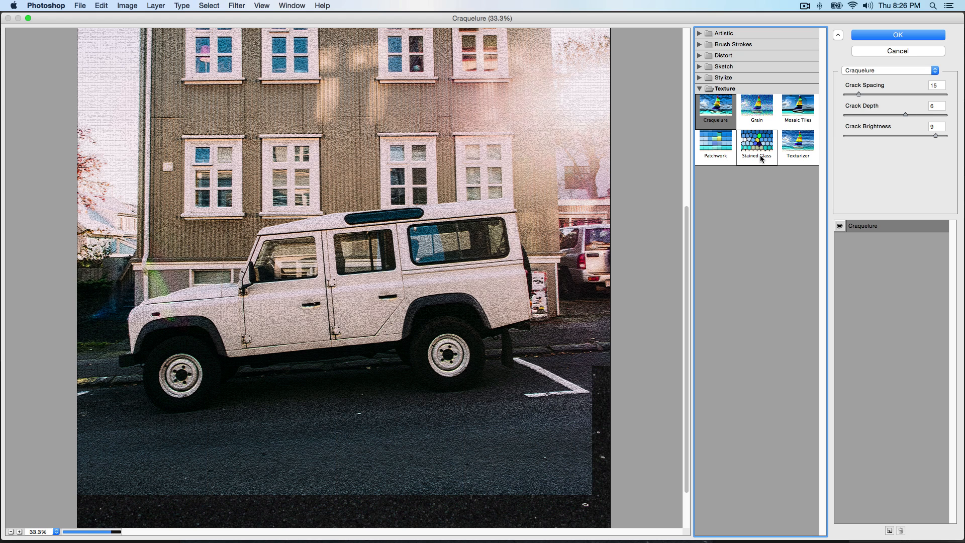
{"action": "left_click", "coordinate": [756, 110]}
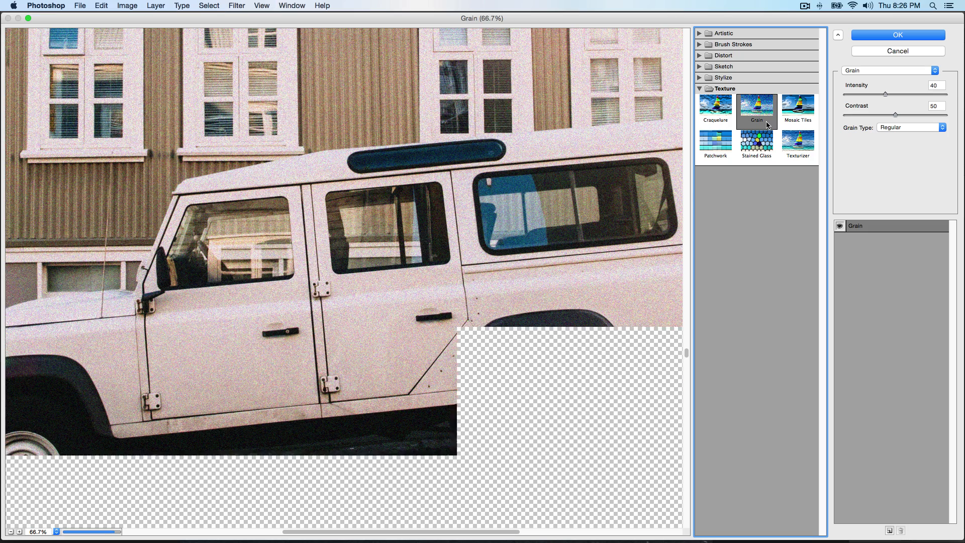
{"action": "left_click", "coordinate": [798, 109]}
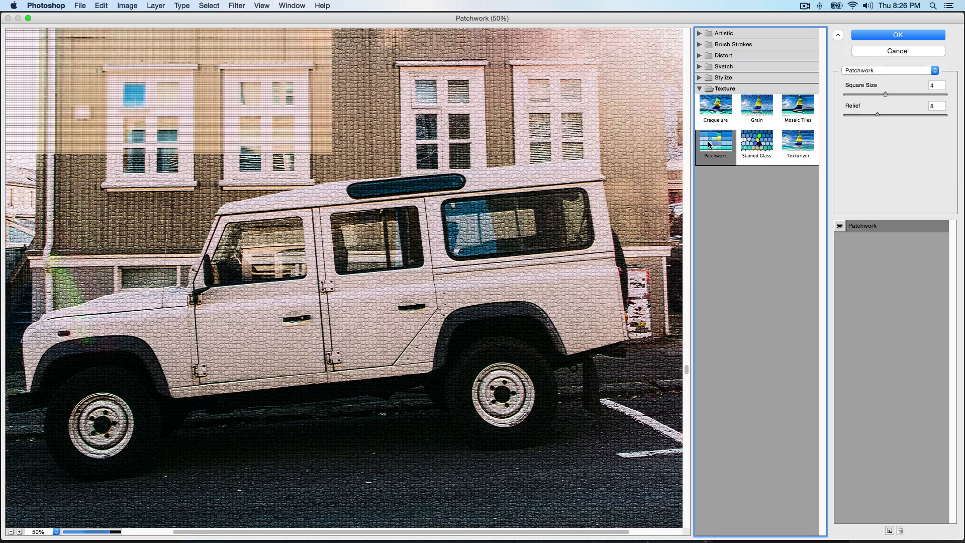
{"action": "left_click", "coordinate": [756, 144]}
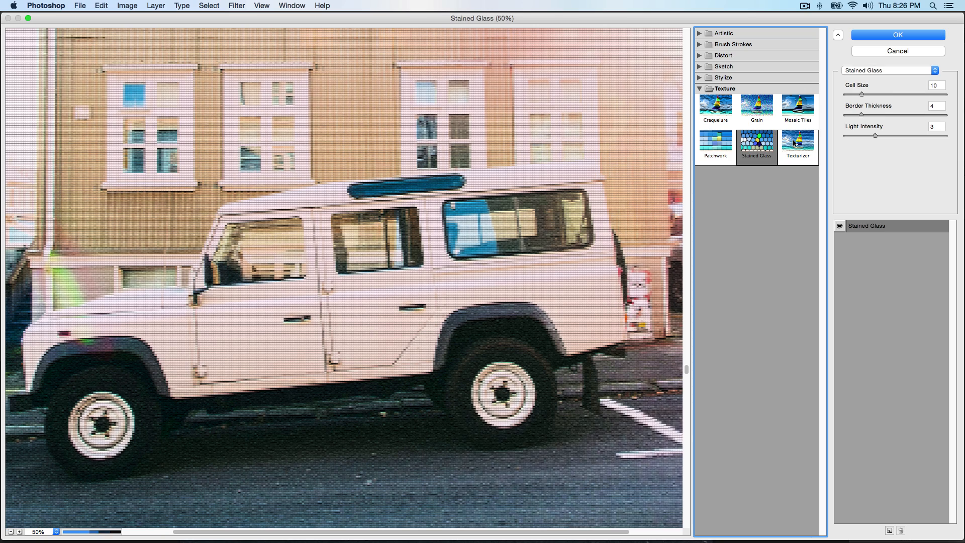
{"action": "left_click", "coordinate": [798, 143]}
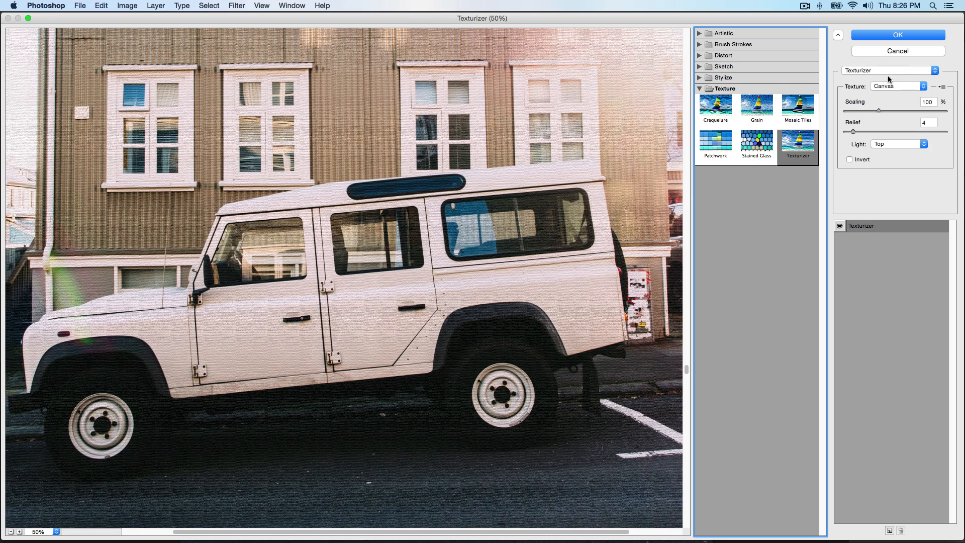
{"action": "left_click", "coordinate": [896, 86]}
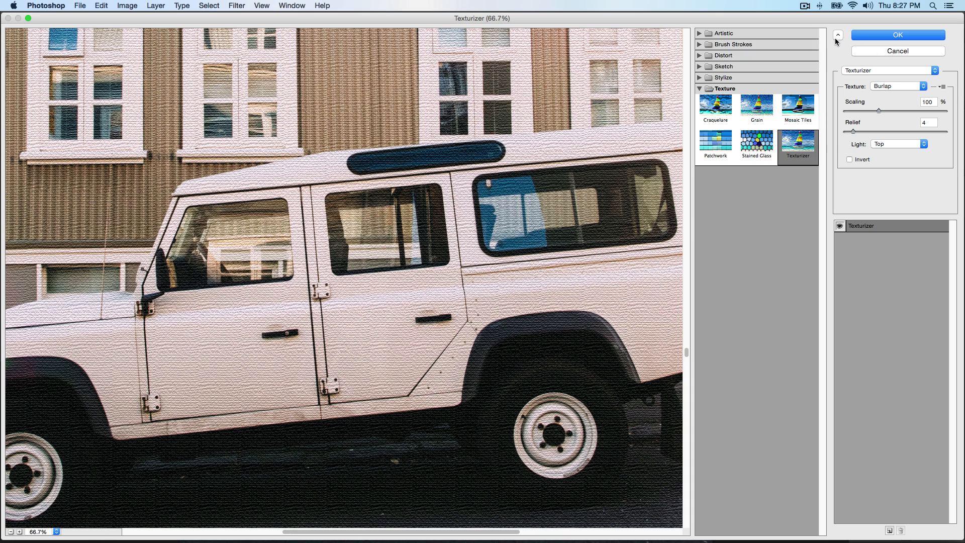
{"action": "mouse_move", "coordinate": [743, 74]}
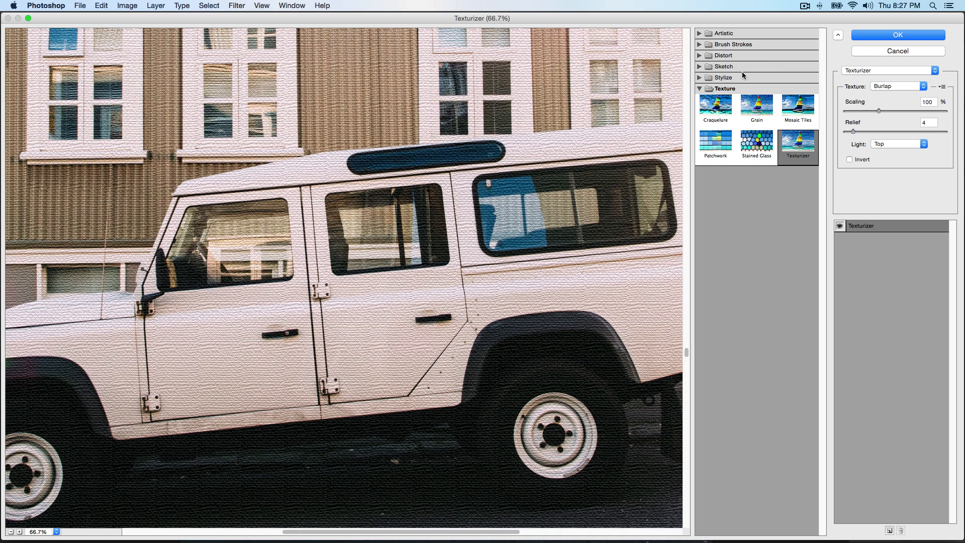
Hide thumbnails, view the Texturizer preview at 100% then Fit in View, and cancel.
{"action": "left_click", "coordinate": [837, 35]}
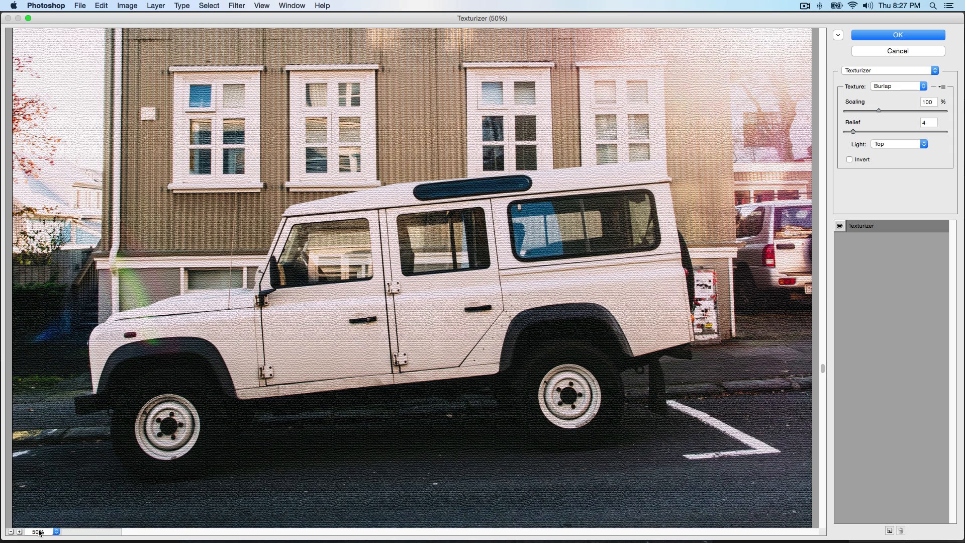
{"action": "mouse_move", "coordinate": [246, 351]}
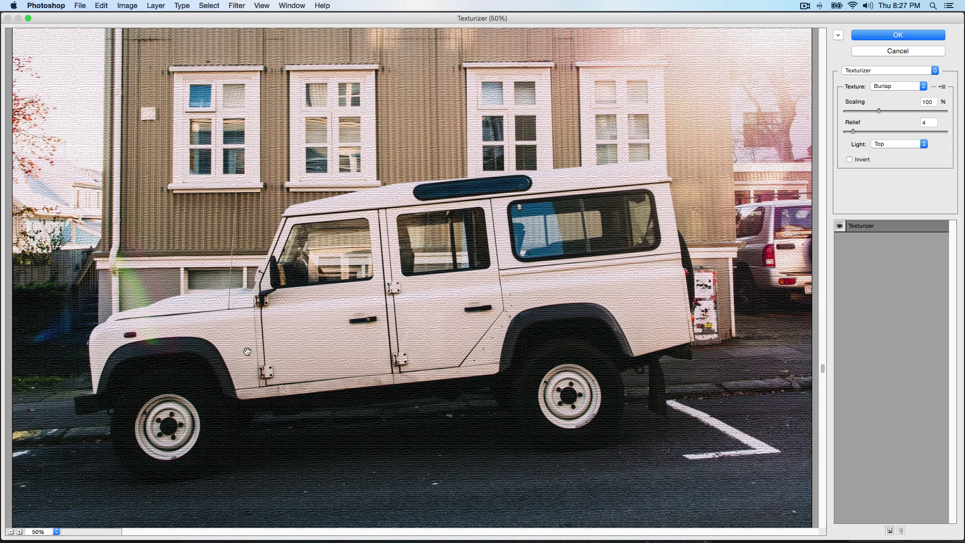
{"action": "mouse_move", "coordinate": [40, 534]}
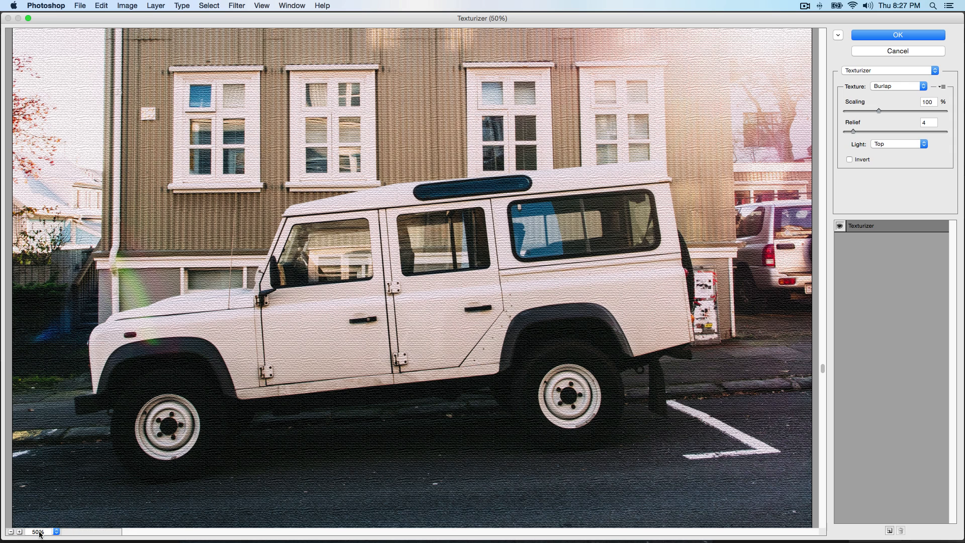
{"action": "left_click", "coordinate": [38, 532]}
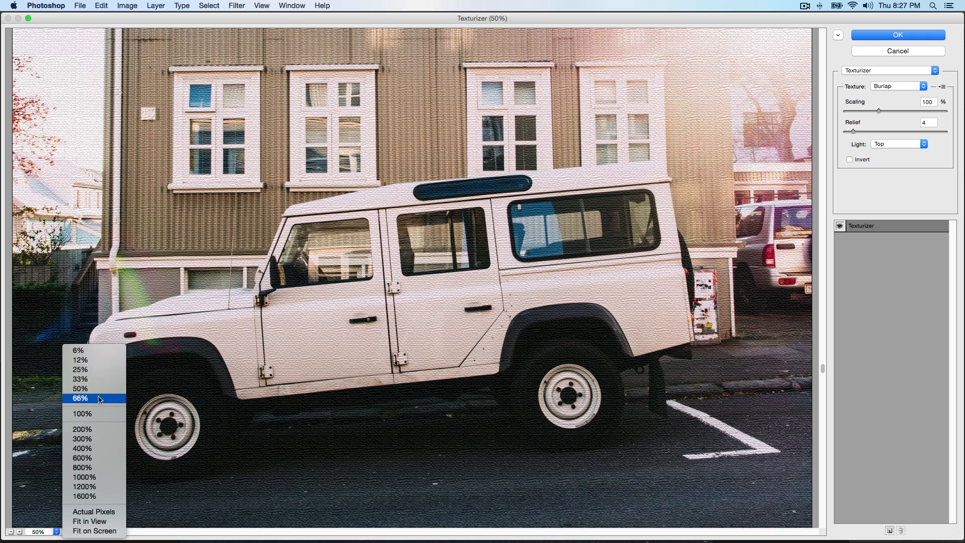
{"action": "left_click", "coordinate": [82, 419]}
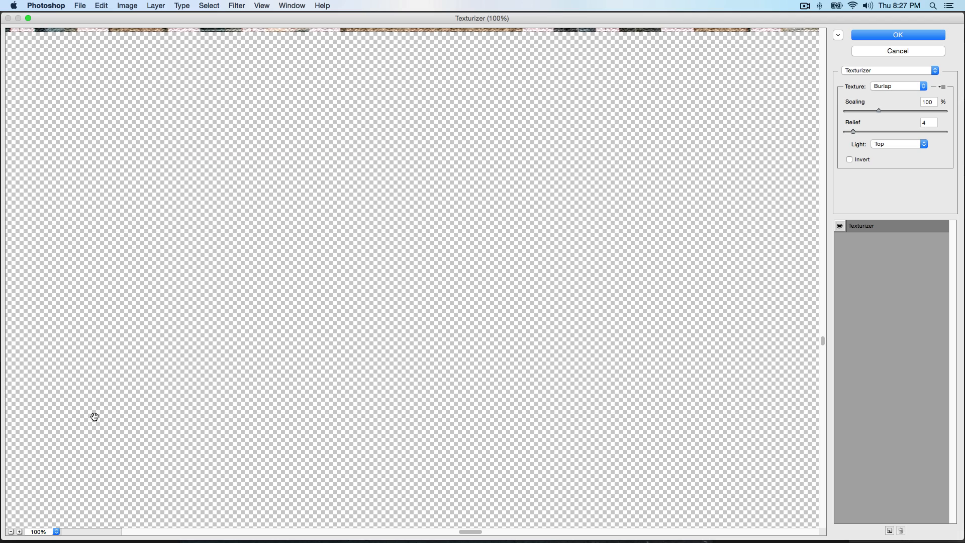
{"action": "left_click", "coordinate": [56, 531]}
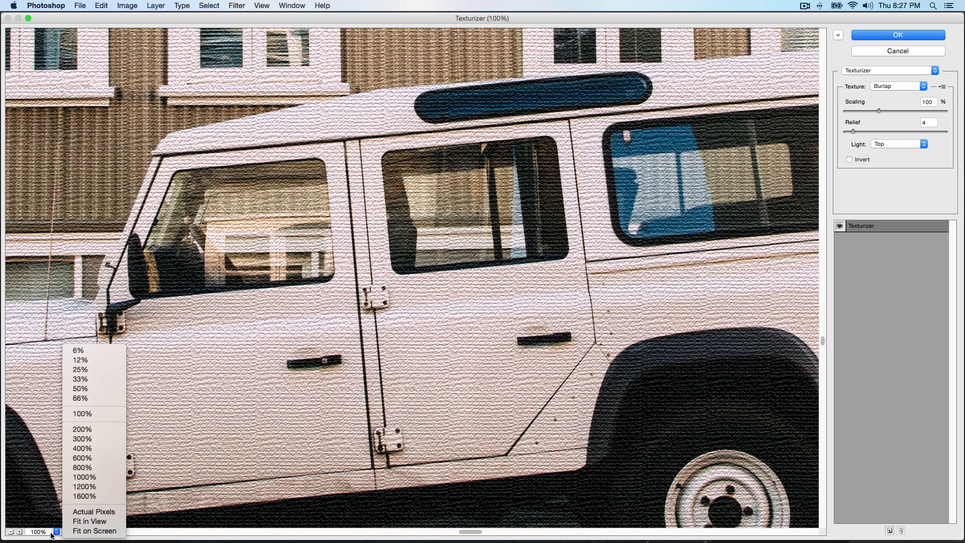
{"action": "mouse_move", "coordinate": [90, 521]}
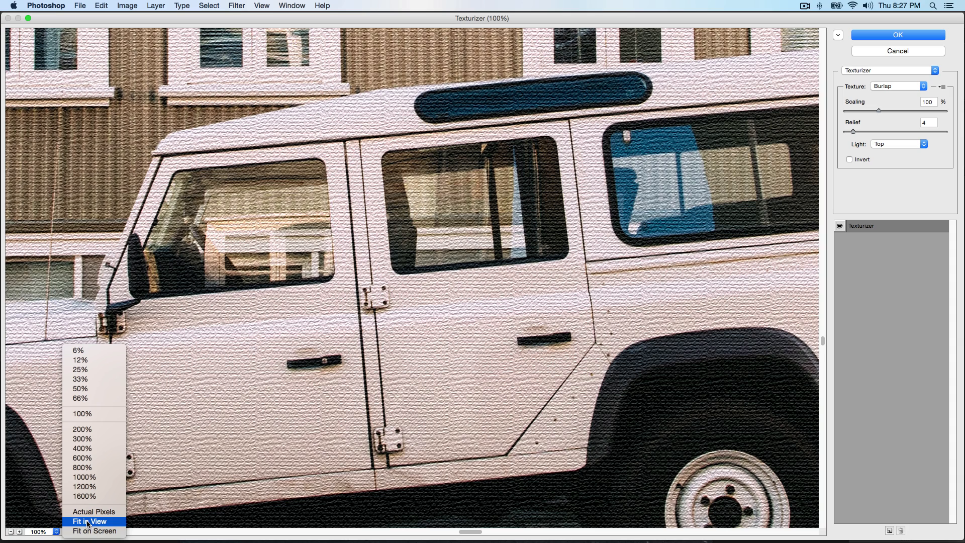
{"action": "left_click", "coordinate": [89, 521]}
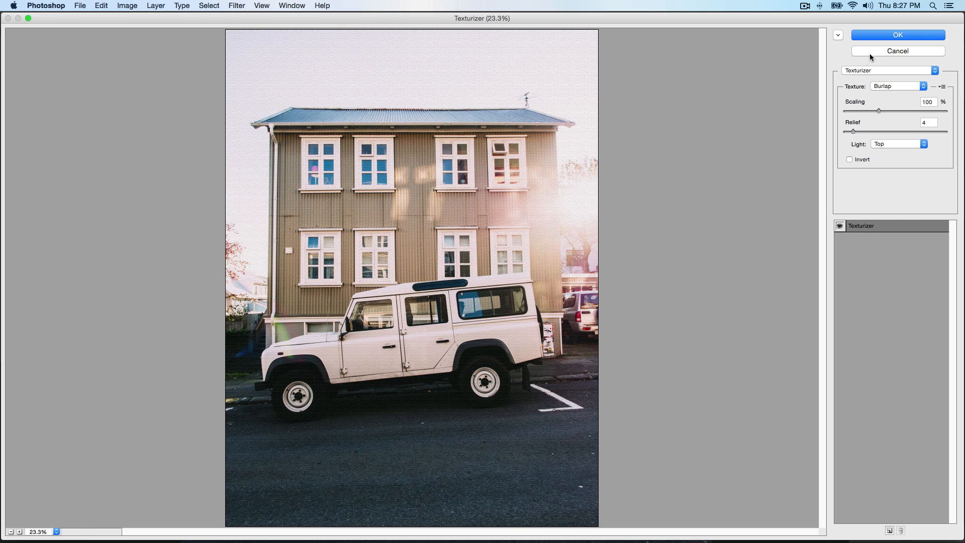
{"action": "left_click", "coordinate": [898, 50]}
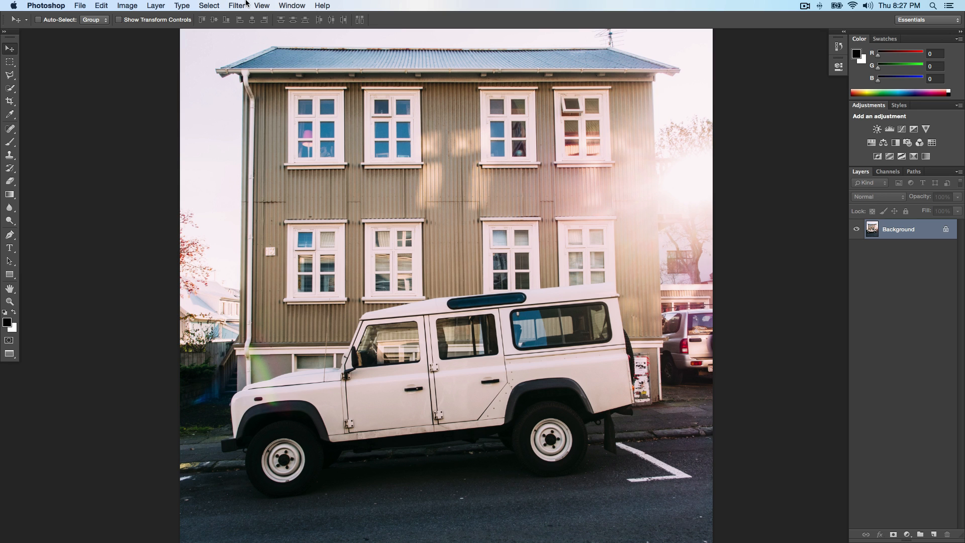
Open the Filter menu and browse down to the Stylize submenu.
{"action": "left_click", "coordinate": [237, 5]}
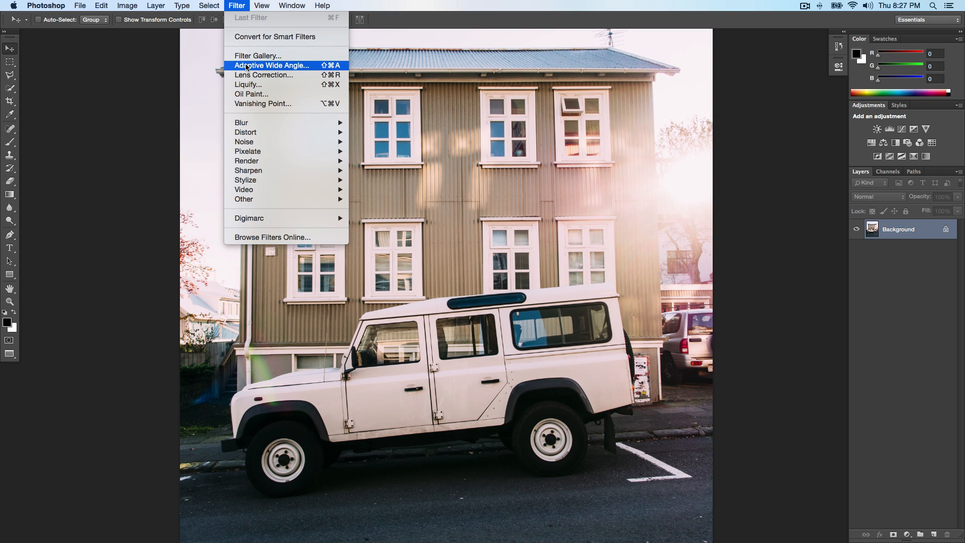
{"action": "mouse_move", "coordinate": [248, 84]}
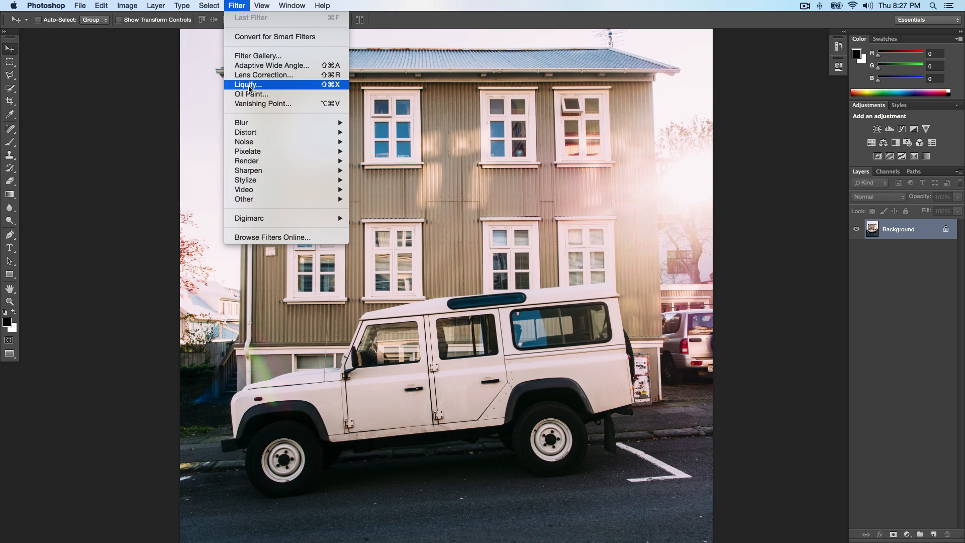
{"action": "mouse_move", "coordinate": [262, 104]}
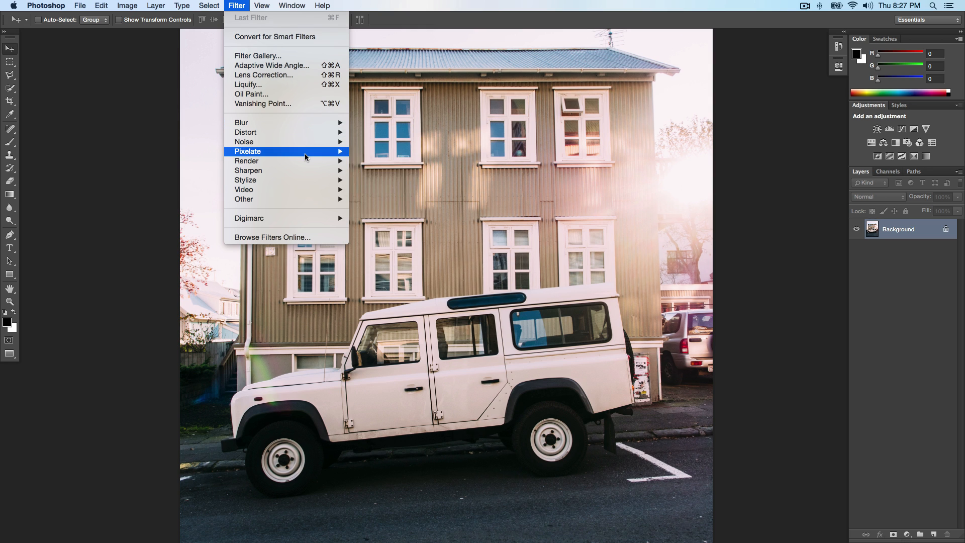
{"action": "mouse_move", "coordinate": [248, 170]}
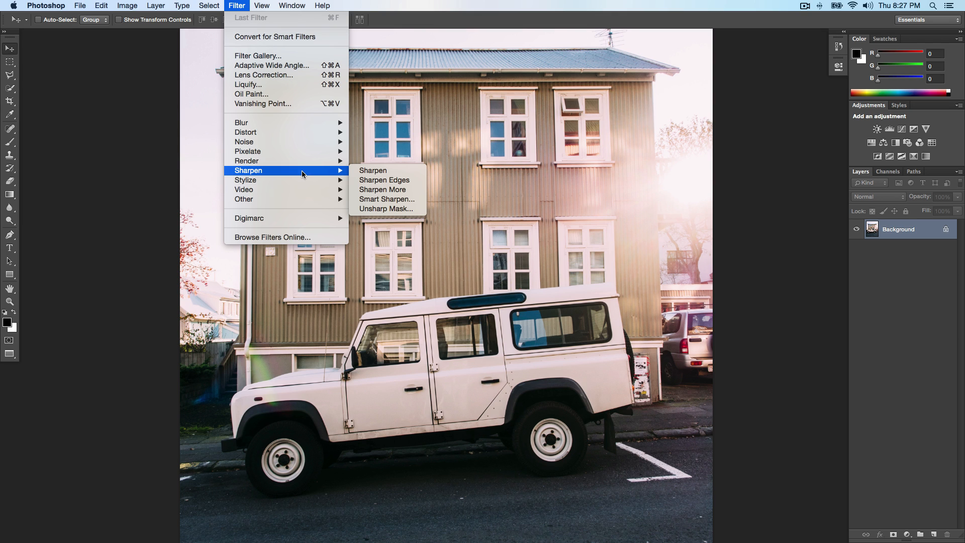
{"action": "mouse_move", "coordinate": [244, 180]}
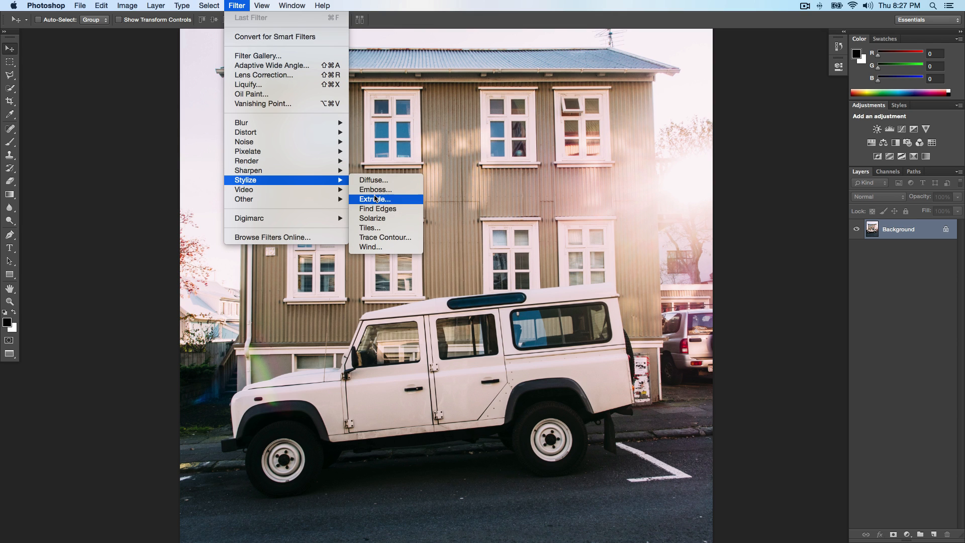
Preview Diffuse in Normal, Darken Only and Anisotropic modes, then cancel without applying.
{"action": "left_click", "coordinate": [374, 180]}
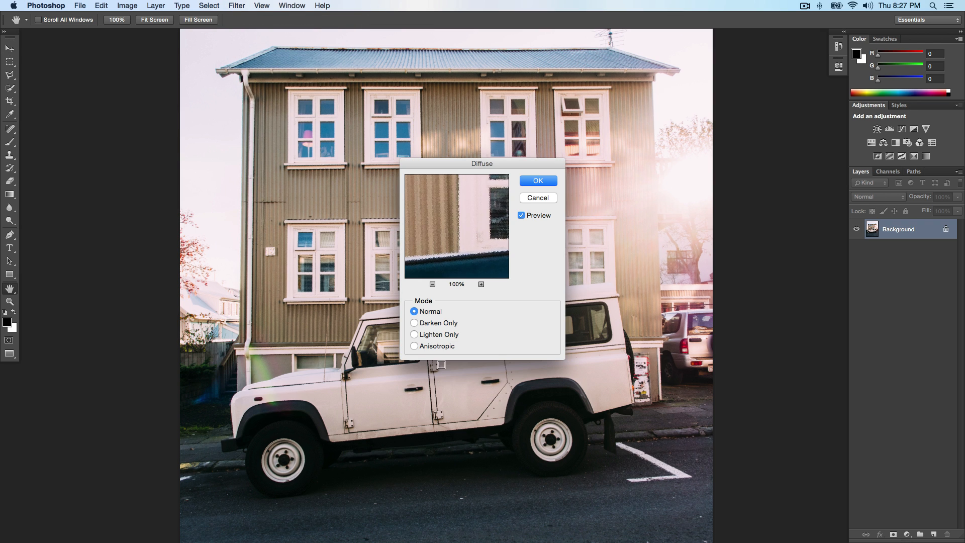
{"action": "left_click", "coordinate": [413, 322]}
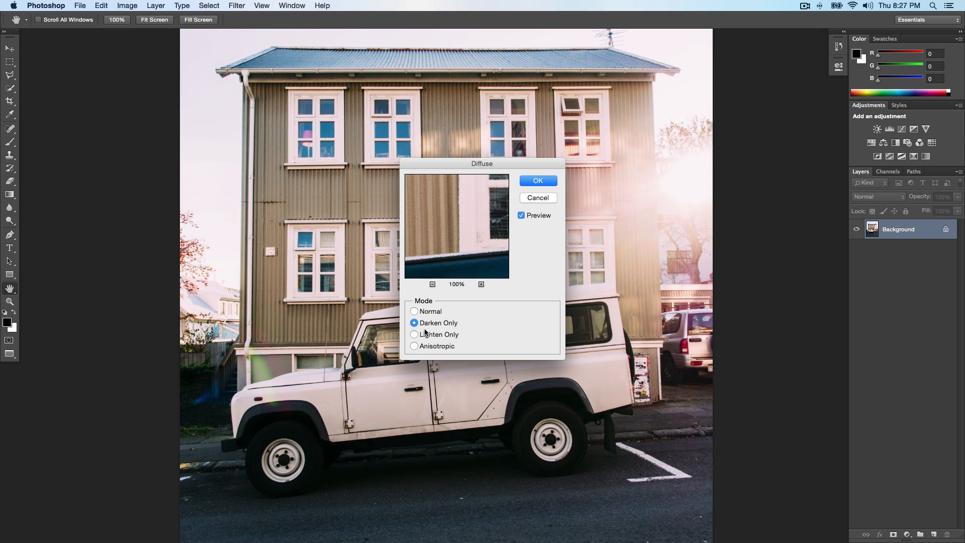
{"action": "left_click", "coordinate": [414, 346]}
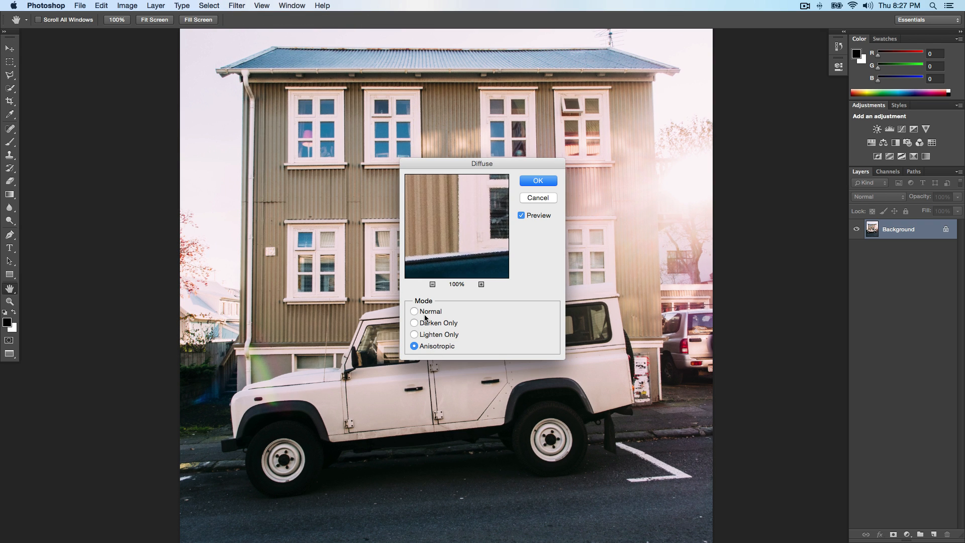
{"action": "left_click", "coordinate": [537, 180]}
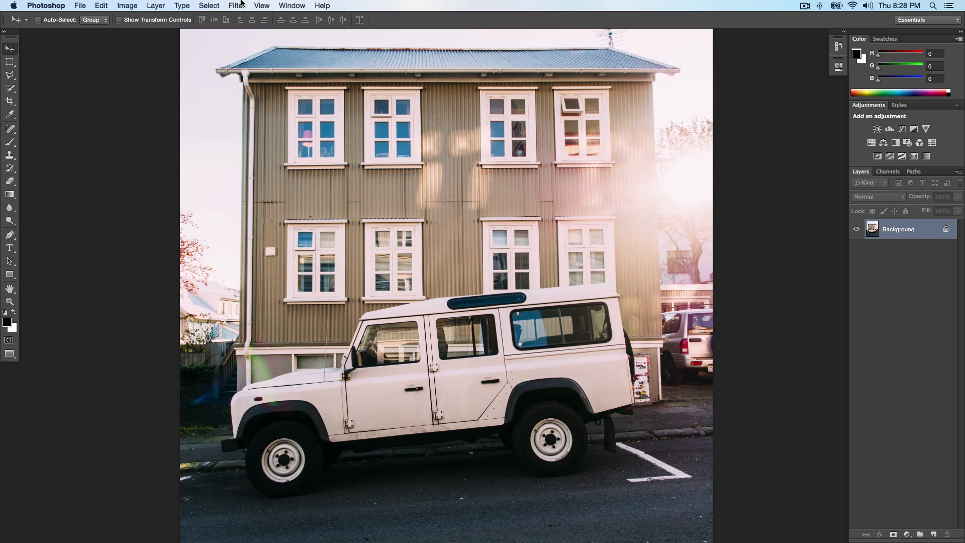
Choose Noise > Add Noise from the Filter menu.
{"action": "left_click", "coordinate": [237, 5]}
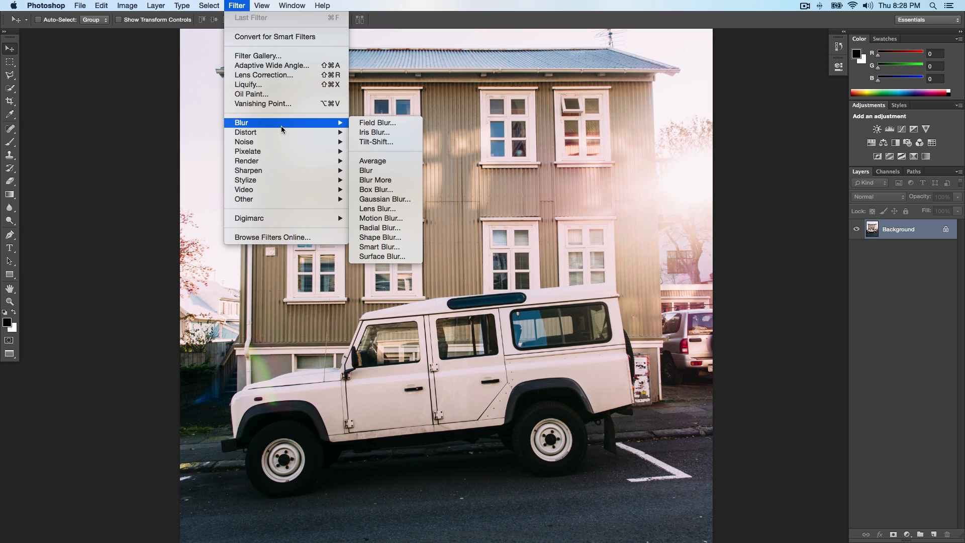
{"action": "mouse_move", "coordinate": [367, 170]}
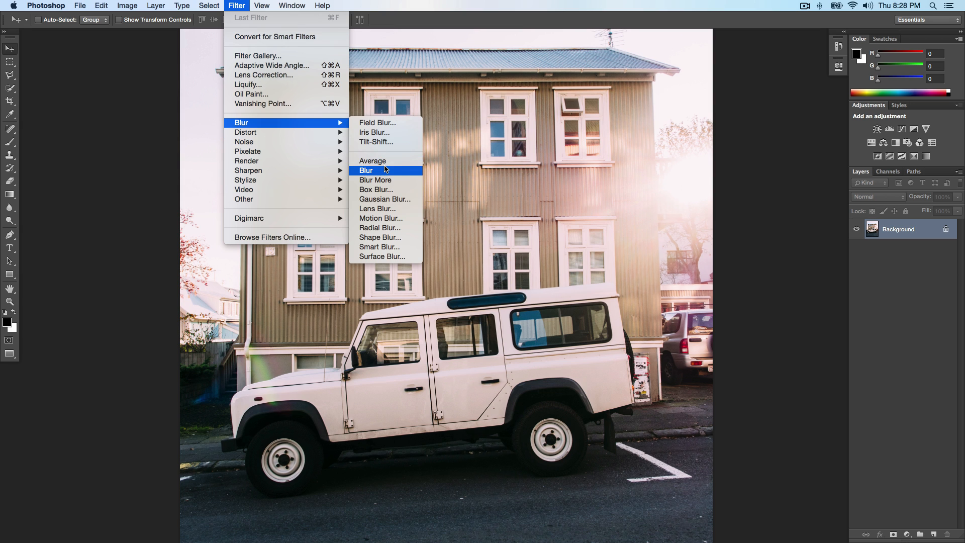
{"action": "mouse_move", "coordinate": [244, 141]}
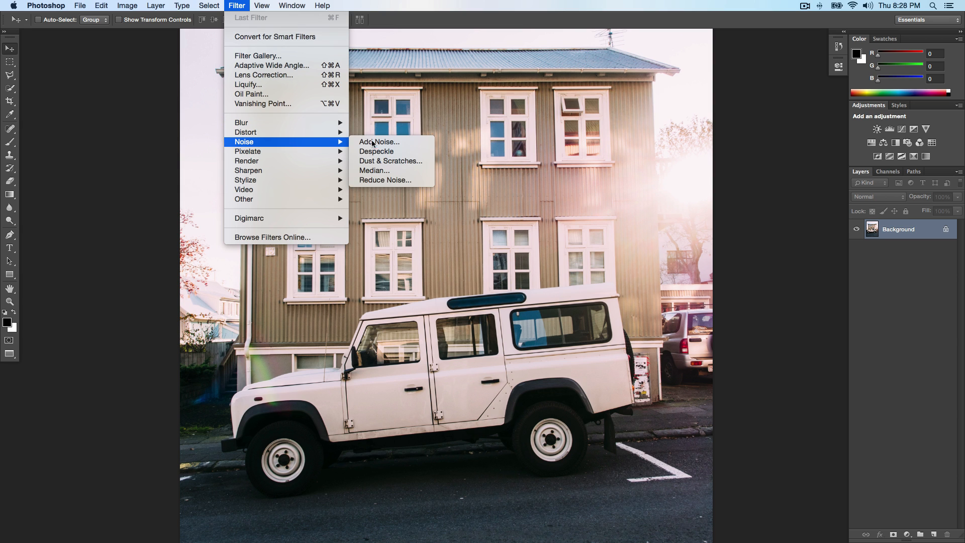
{"action": "mouse_move", "coordinate": [299, 156]}
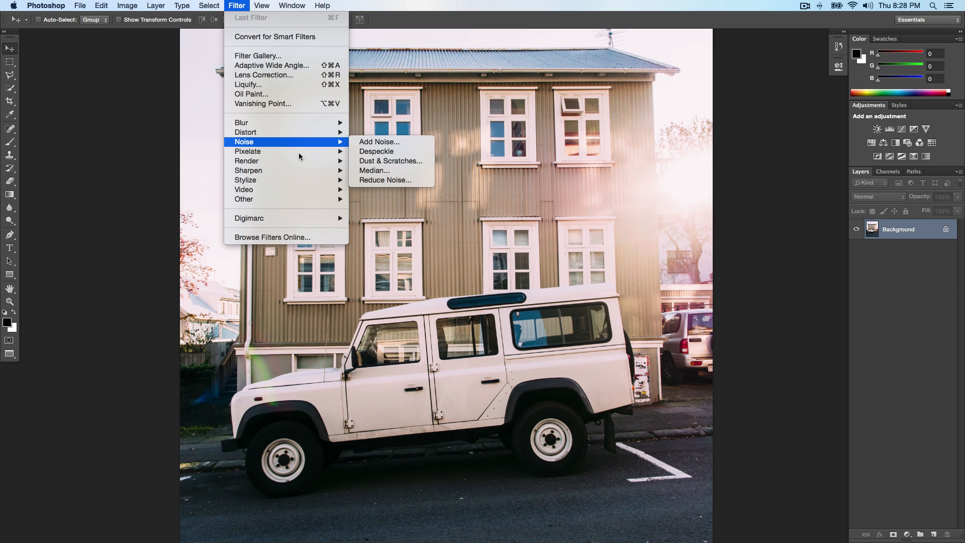
{"action": "left_click", "coordinate": [379, 141]}
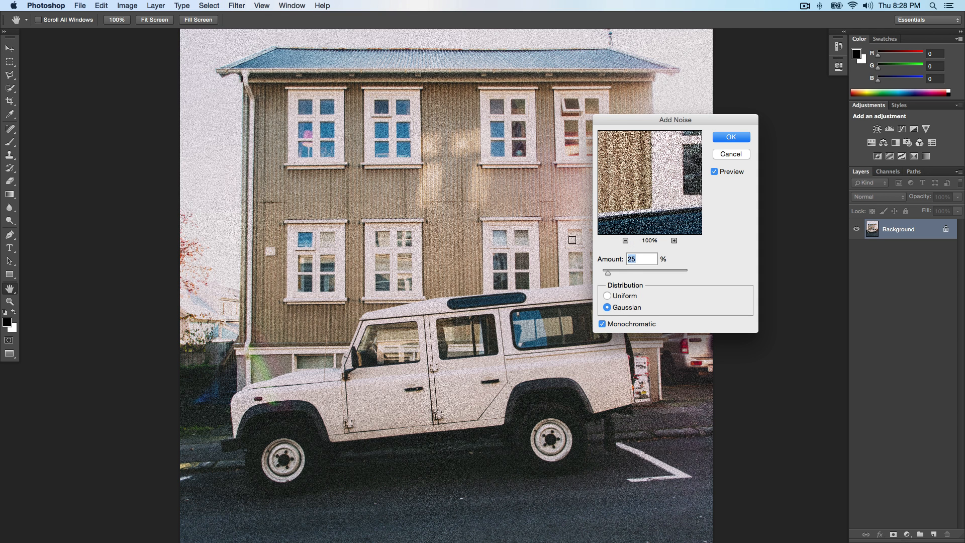
Toggle the Add Noise distribution back and forth between Uniform and Gaussian.
{"action": "left_click", "coordinate": [608, 295]}
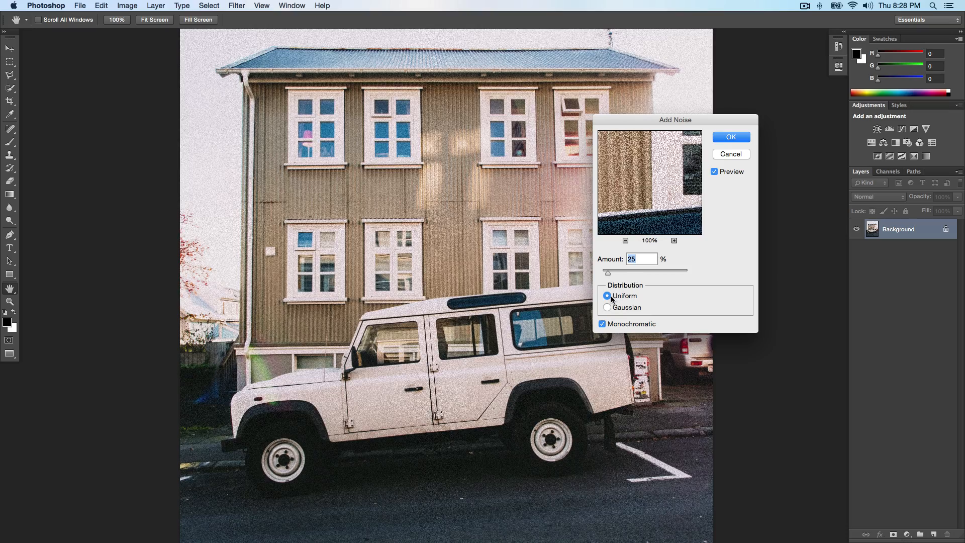
{"action": "left_click", "coordinate": [608, 308]}
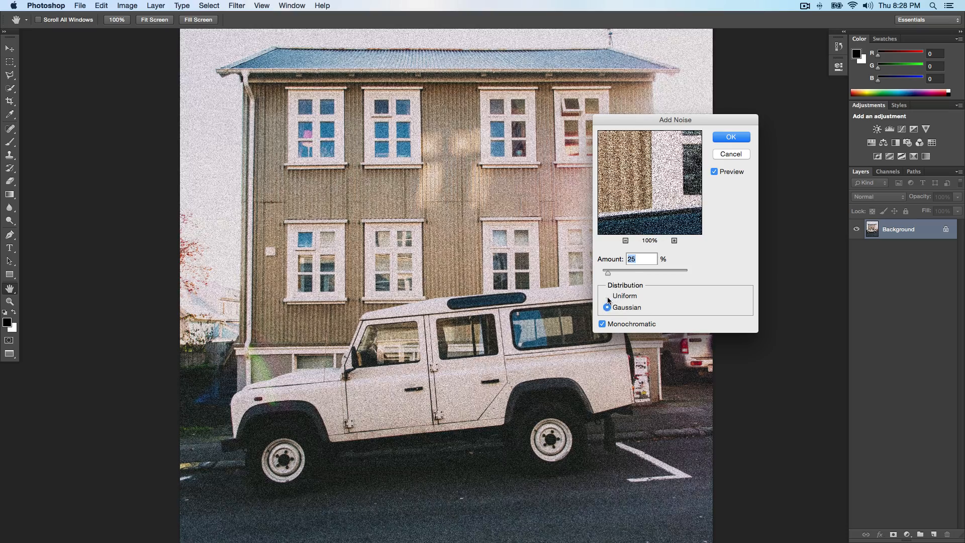
{"action": "left_click", "coordinate": [607, 296]}
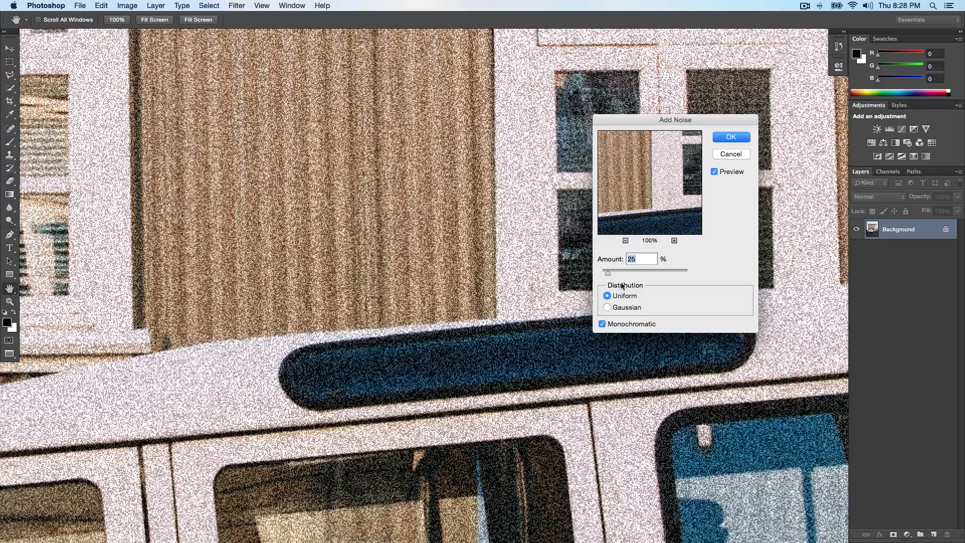
{"action": "left_click", "coordinate": [608, 307]}
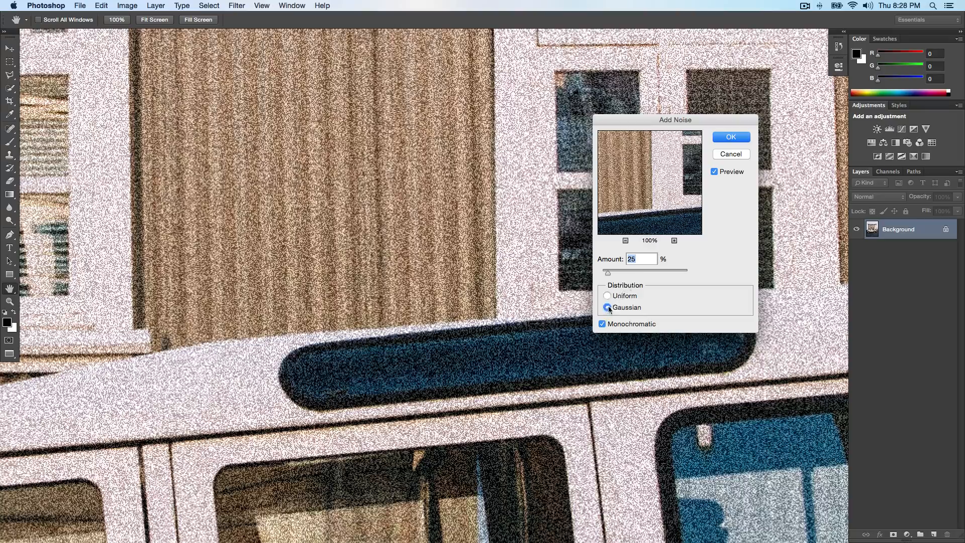
{"action": "left_click", "coordinate": [607, 295]}
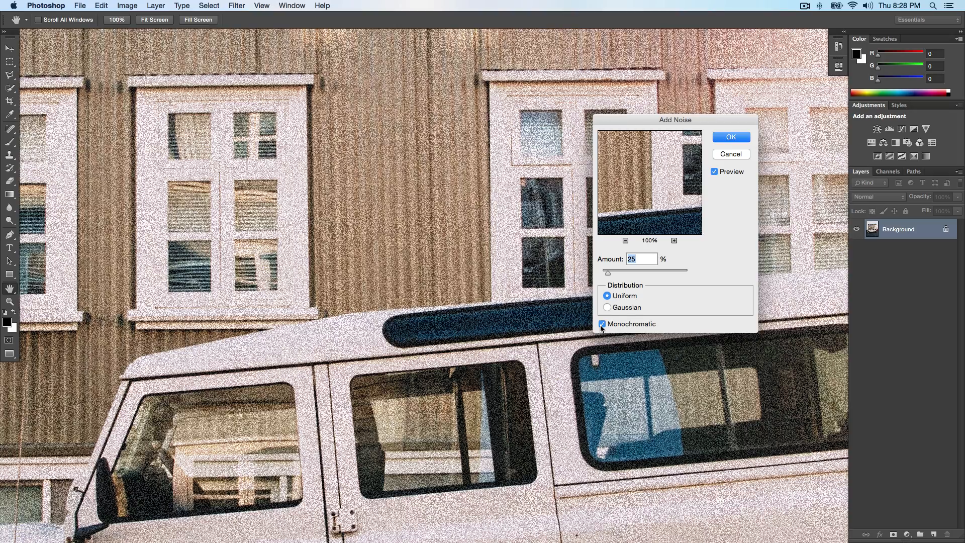
Compare coloured and monochromatic noise, lower Amount to 11.86%, and dismiss Add Noise.
{"action": "left_click", "coordinate": [602, 323]}
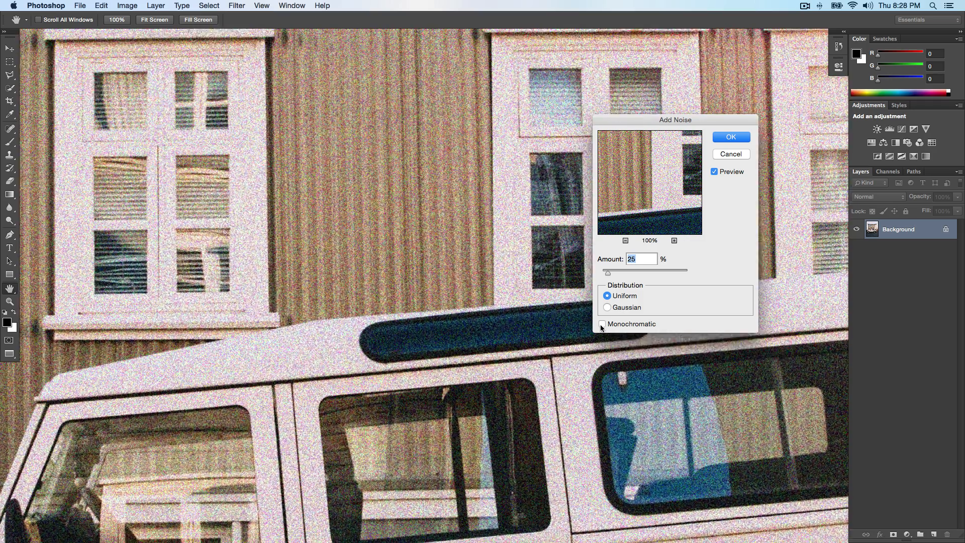
{"action": "left_click", "coordinate": [607, 307]}
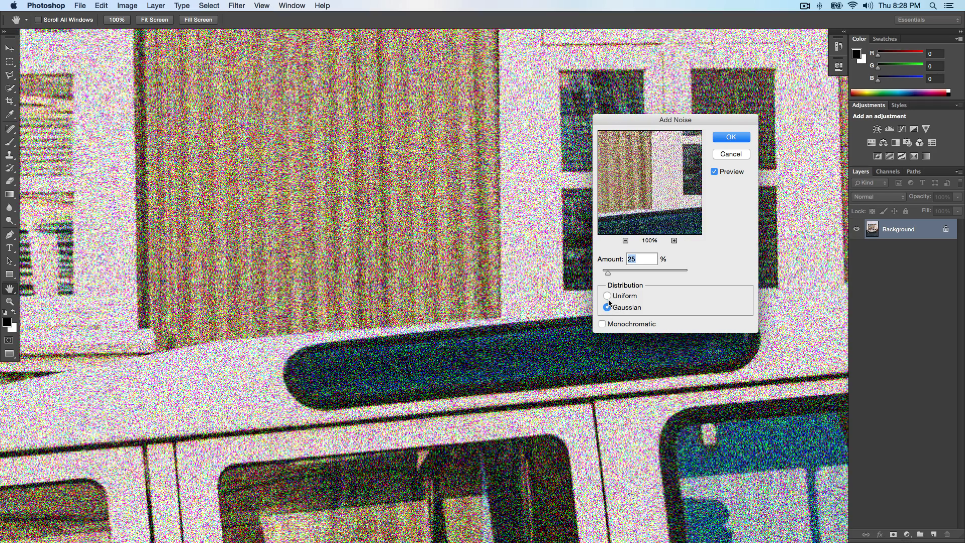
{"action": "left_click", "coordinate": [603, 324]}
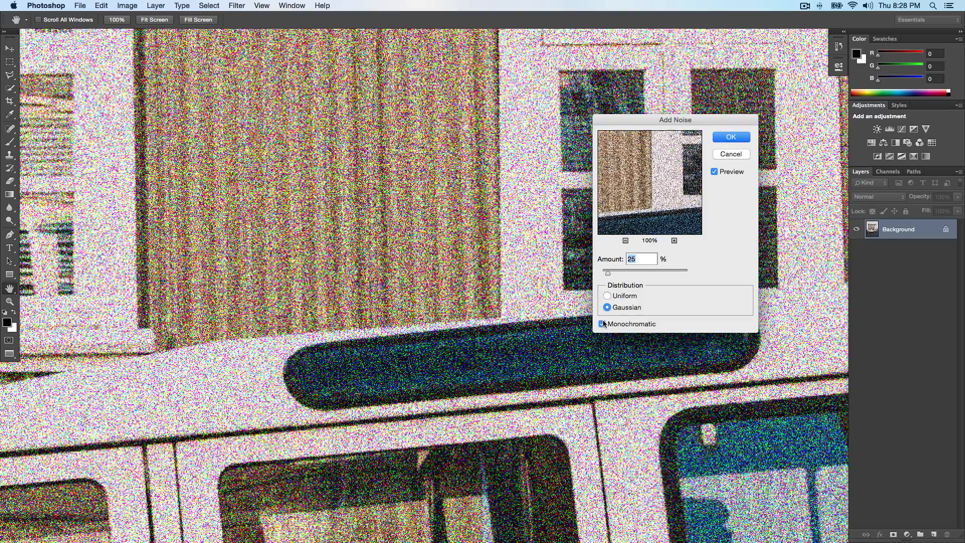
{"action": "left_click", "coordinate": [602, 324]}
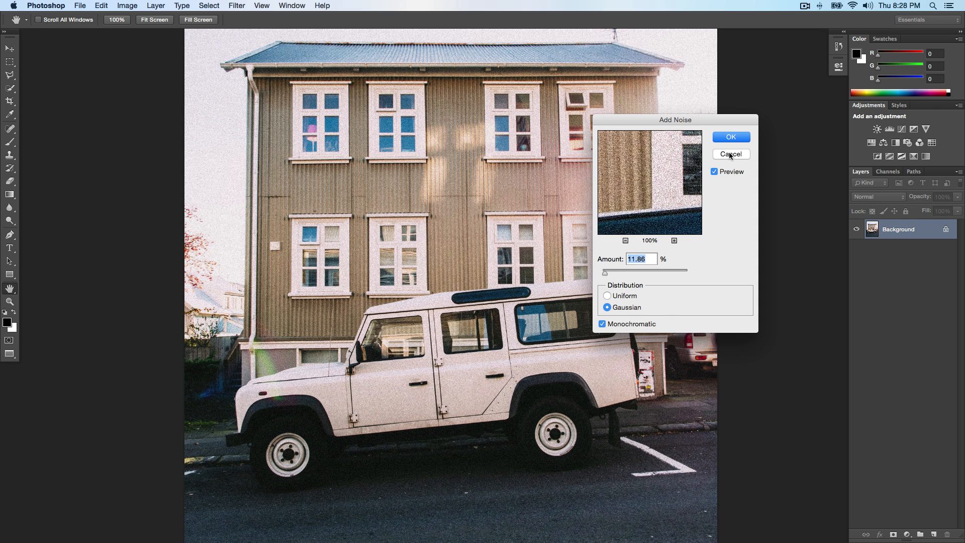
{"action": "left_click", "coordinate": [237, 6]}
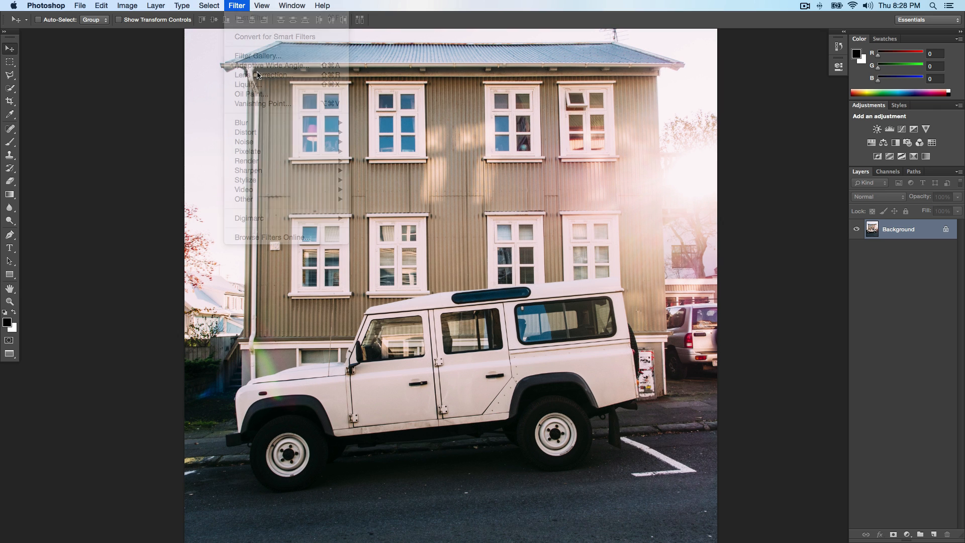
Choose Lens Correction from the Filter menu for the street photo.
{"action": "left_click", "coordinate": [263, 74]}
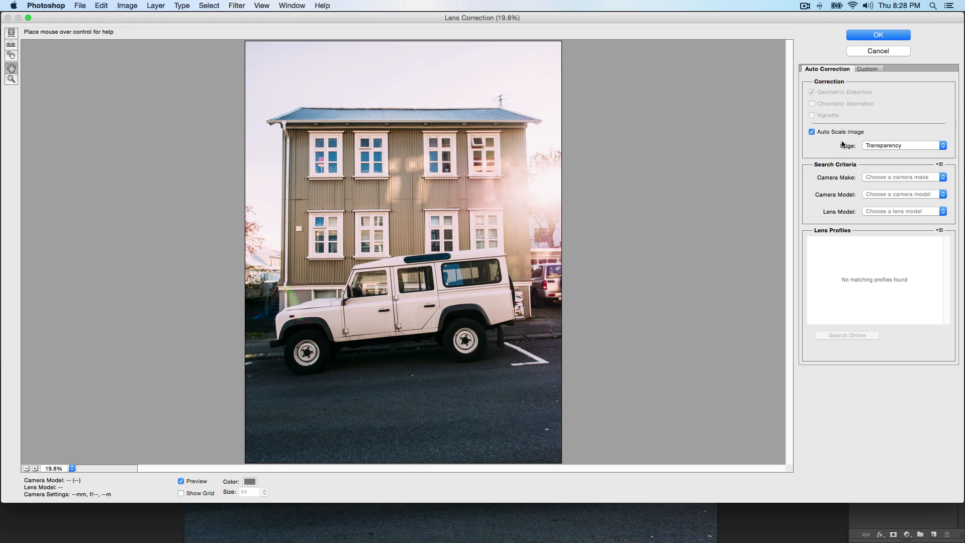
{"action": "mouse_move", "coordinate": [862, 77]}
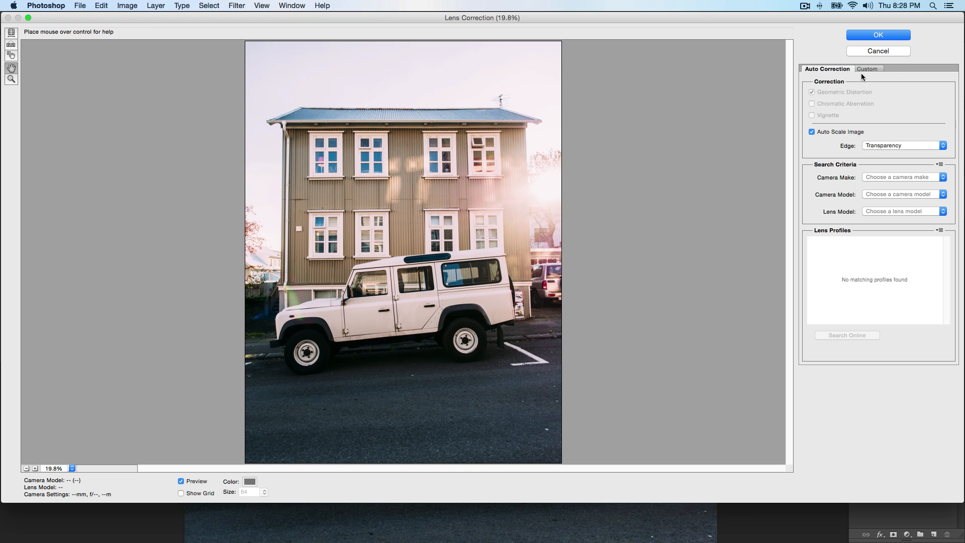
Show Lens Correction's Custom settings for a -24 vignette with midpoint +16.
{"action": "left_click", "coordinate": [866, 68]}
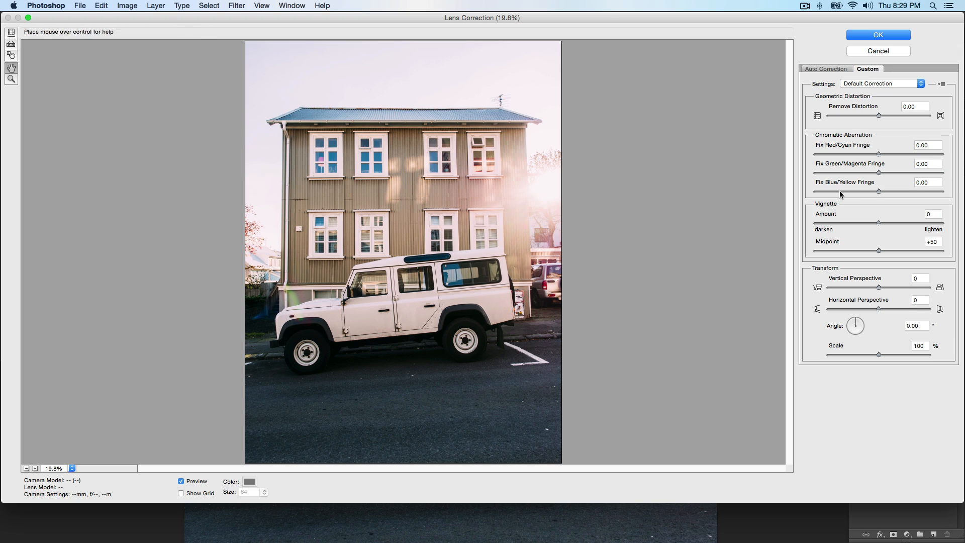
{"action": "mouse_move", "coordinate": [876, 222]}
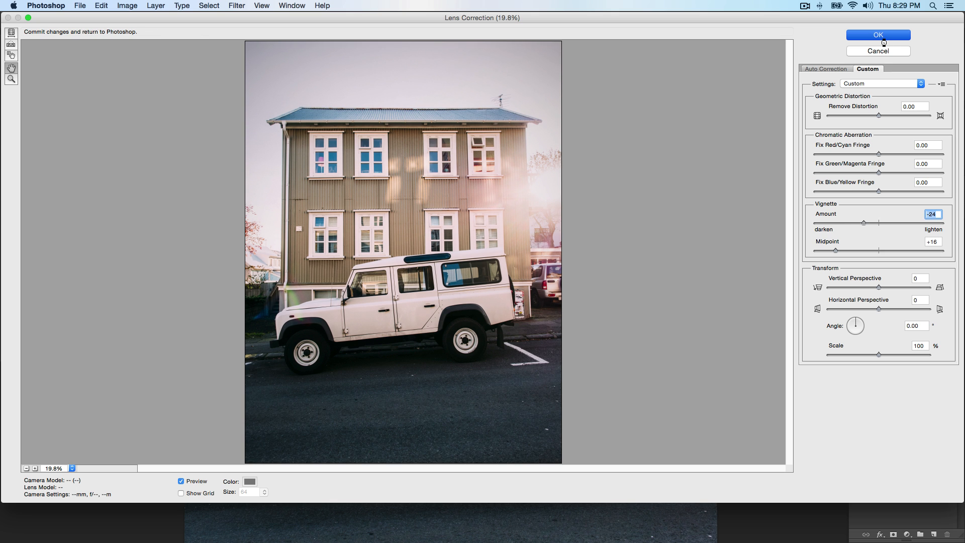
Confirm the -24 vignette and convert the Background layer into Layer 0.
{"action": "left_click", "coordinate": [877, 34]}
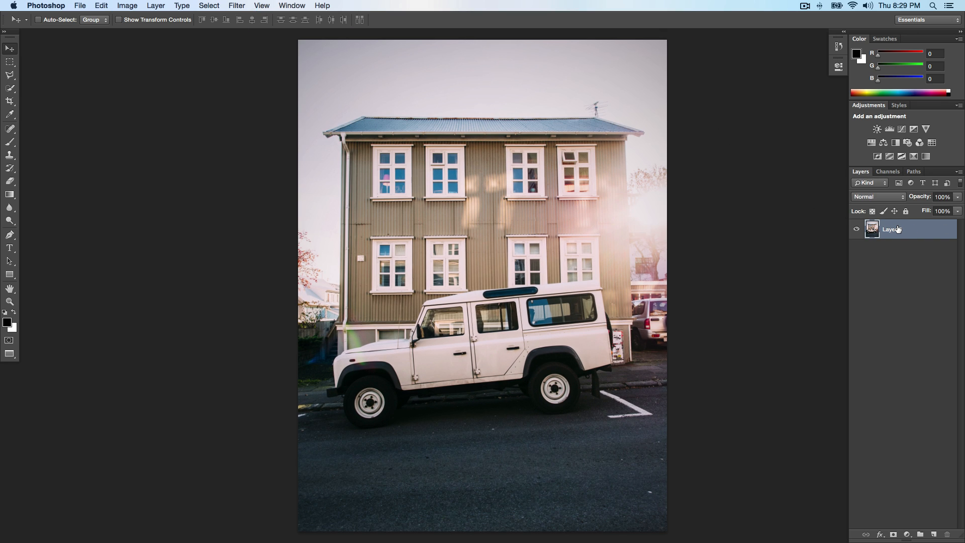
{"action": "mouse_move", "coordinate": [889, 228]}
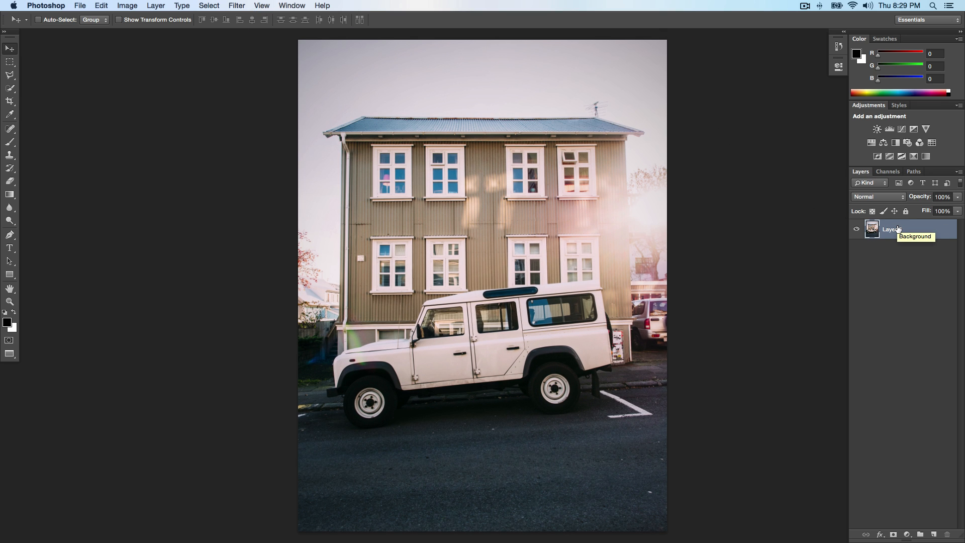
{"action": "double_click", "coordinate": [889, 229]}
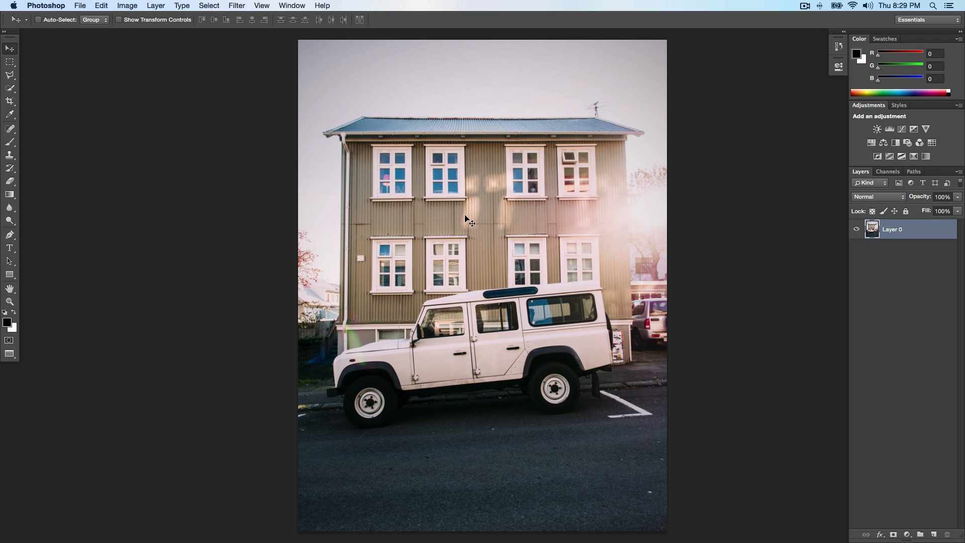